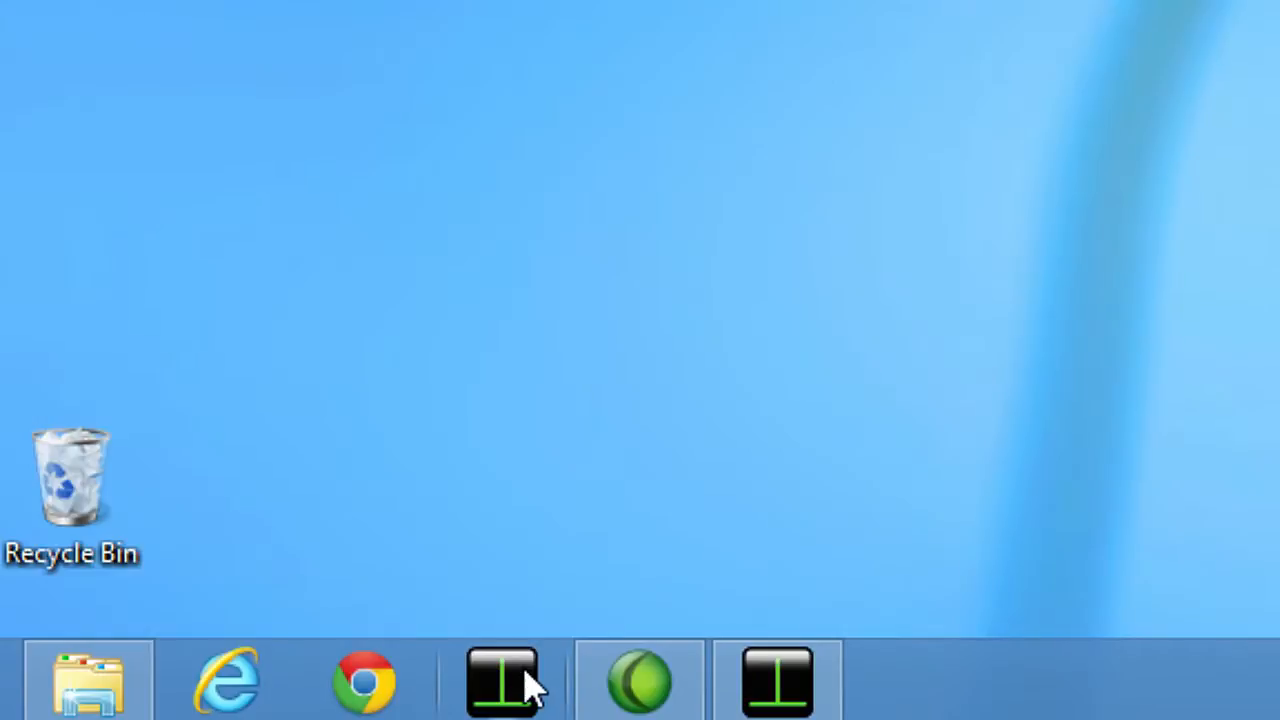
Launch Dirac and set measurements to MLS with pink filter, receiver channel Ch1 only
{"action": "left_click", "coordinate": [503, 680]}
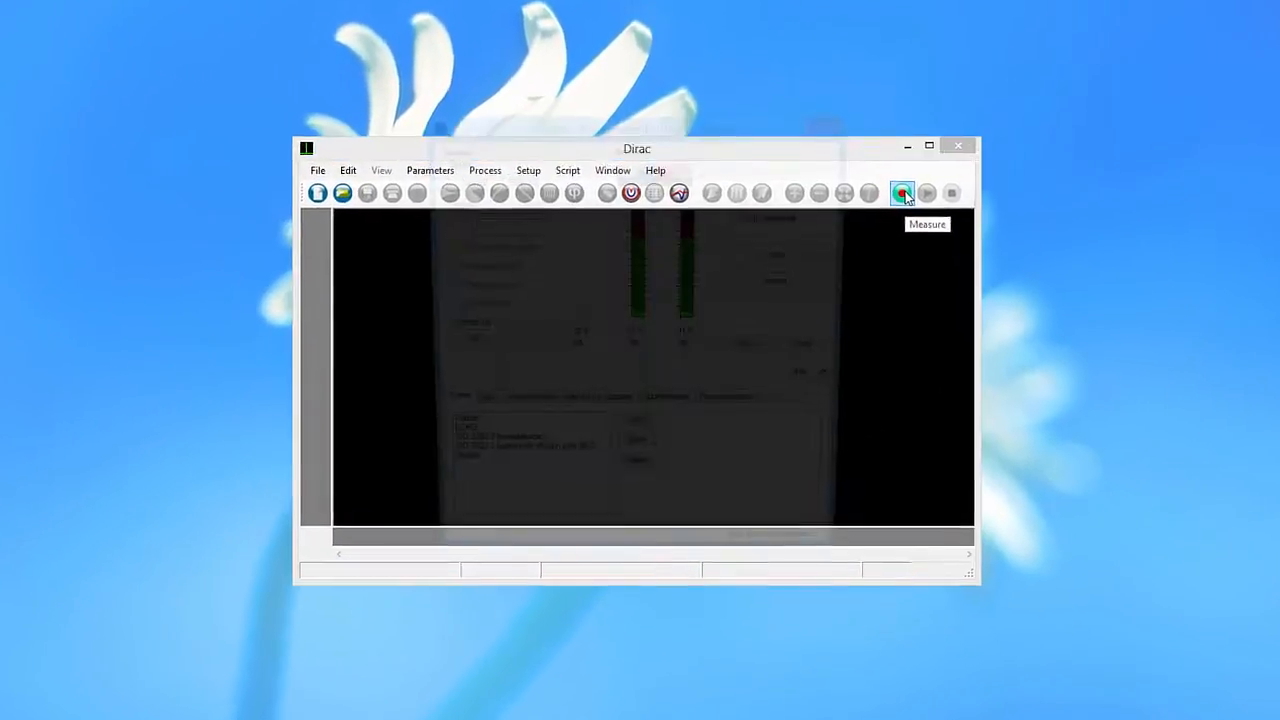
{"action": "left_click", "coordinate": [901, 192]}
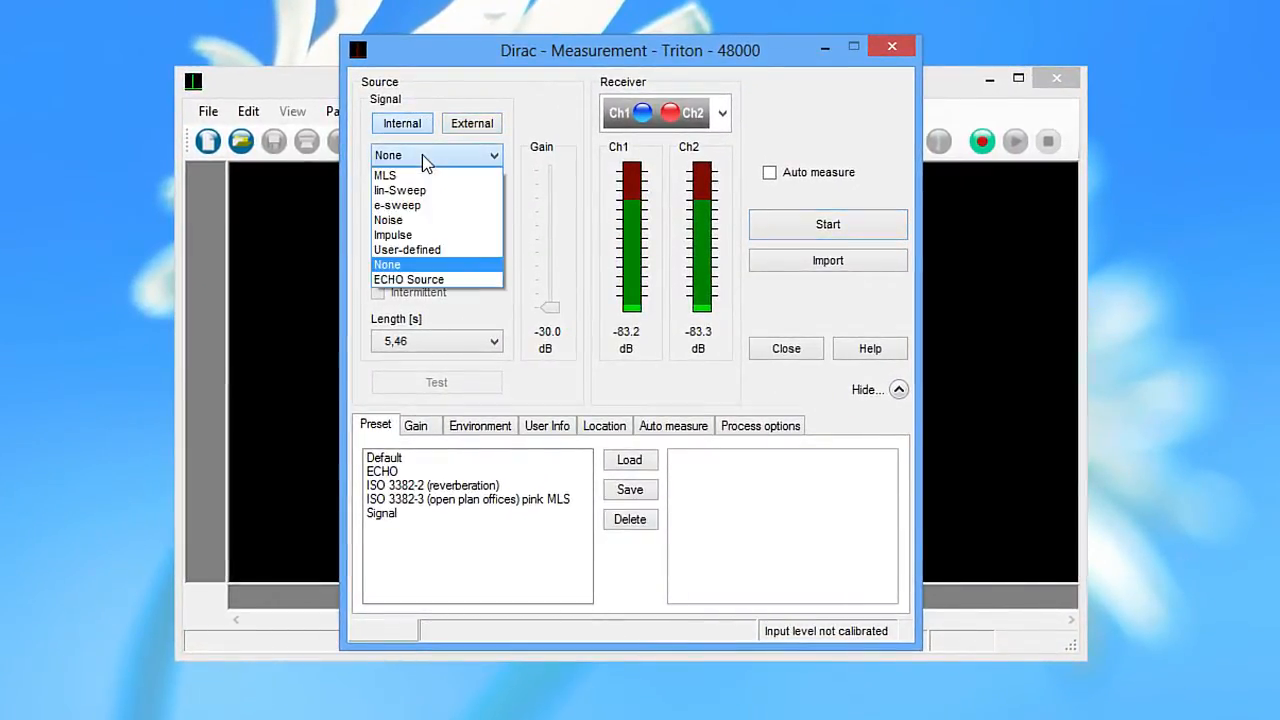
{"action": "left_click", "coordinate": [385, 175]}
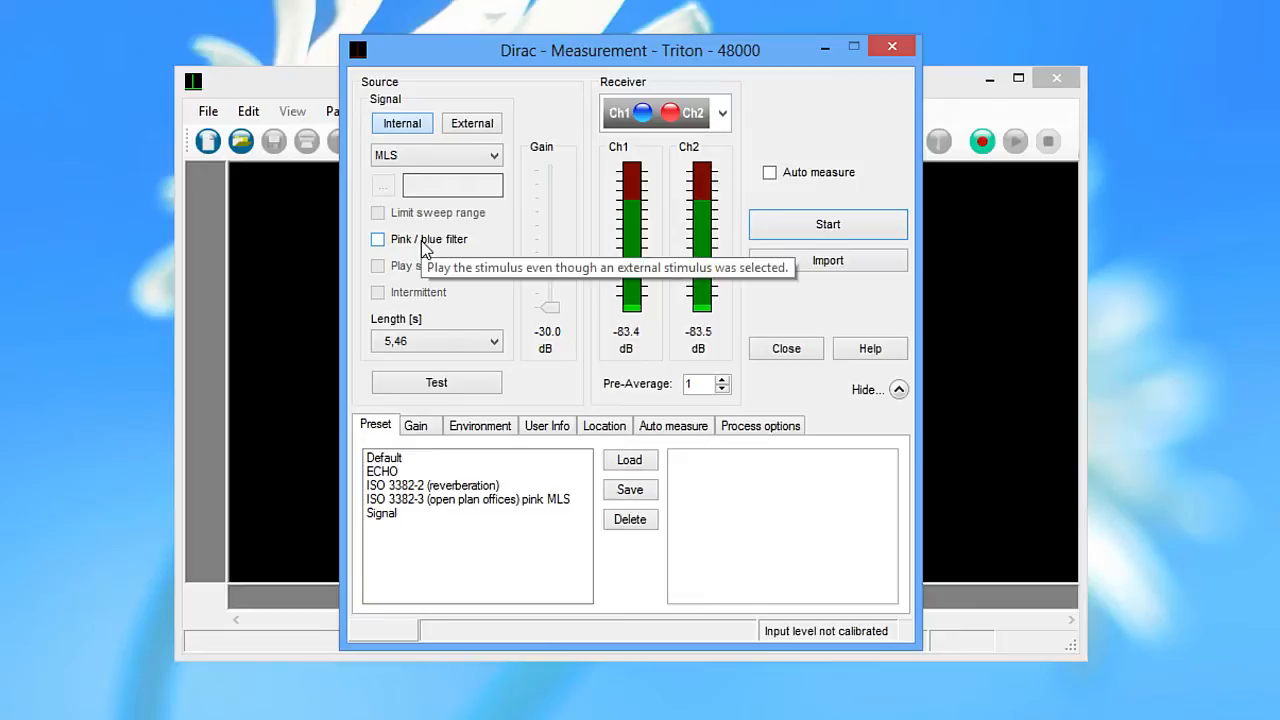
{"action": "left_click", "coordinate": [378, 239]}
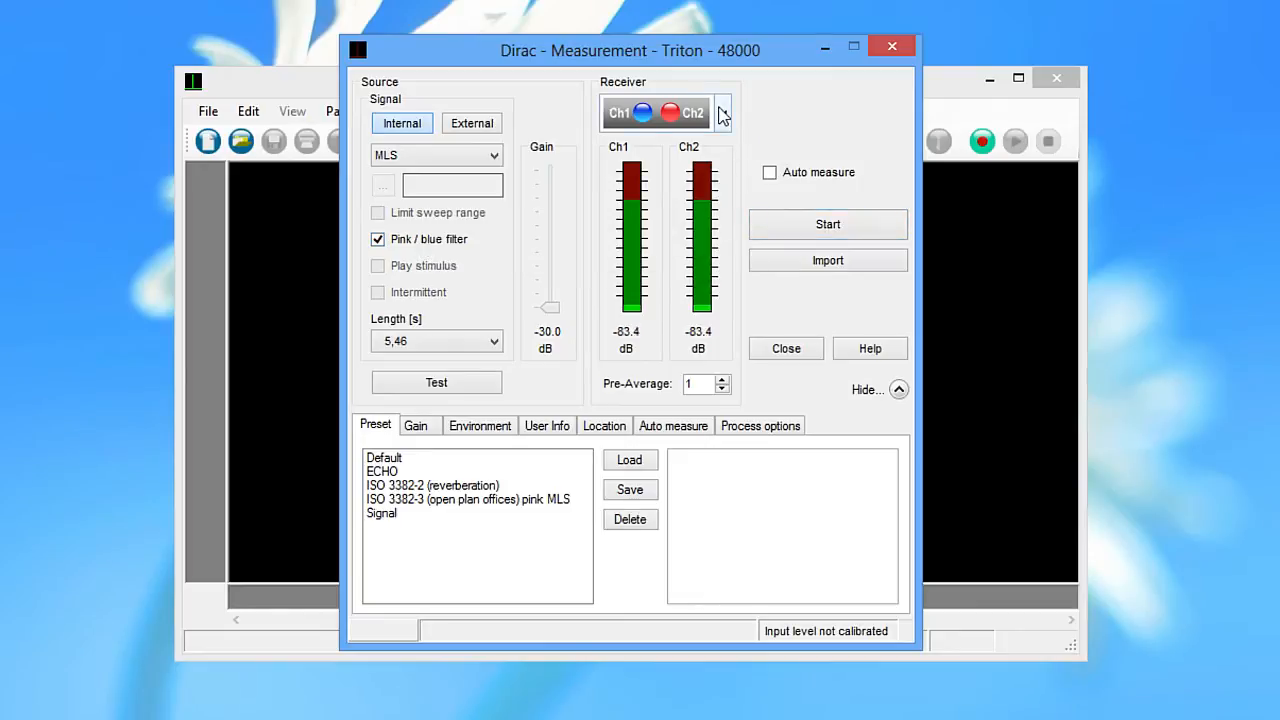
{"action": "left_click", "coordinate": [722, 112]}
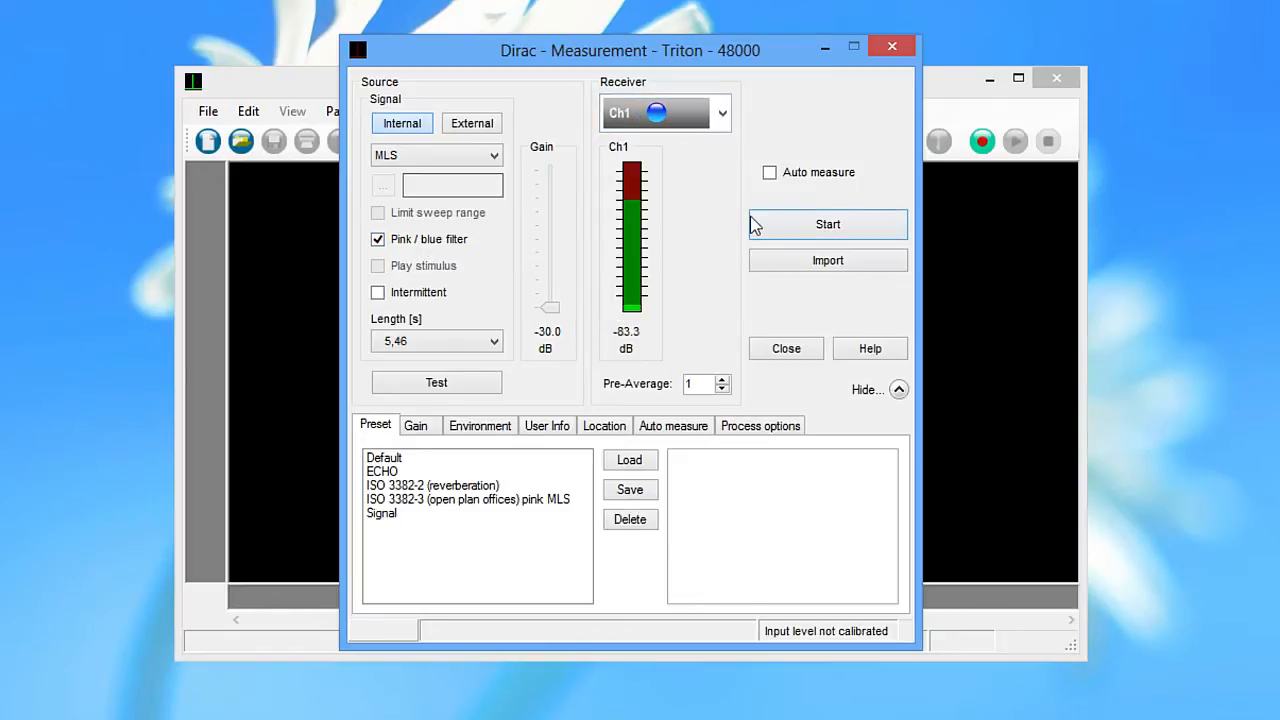
{"action": "left_click", "coordinate": [786, 348]}
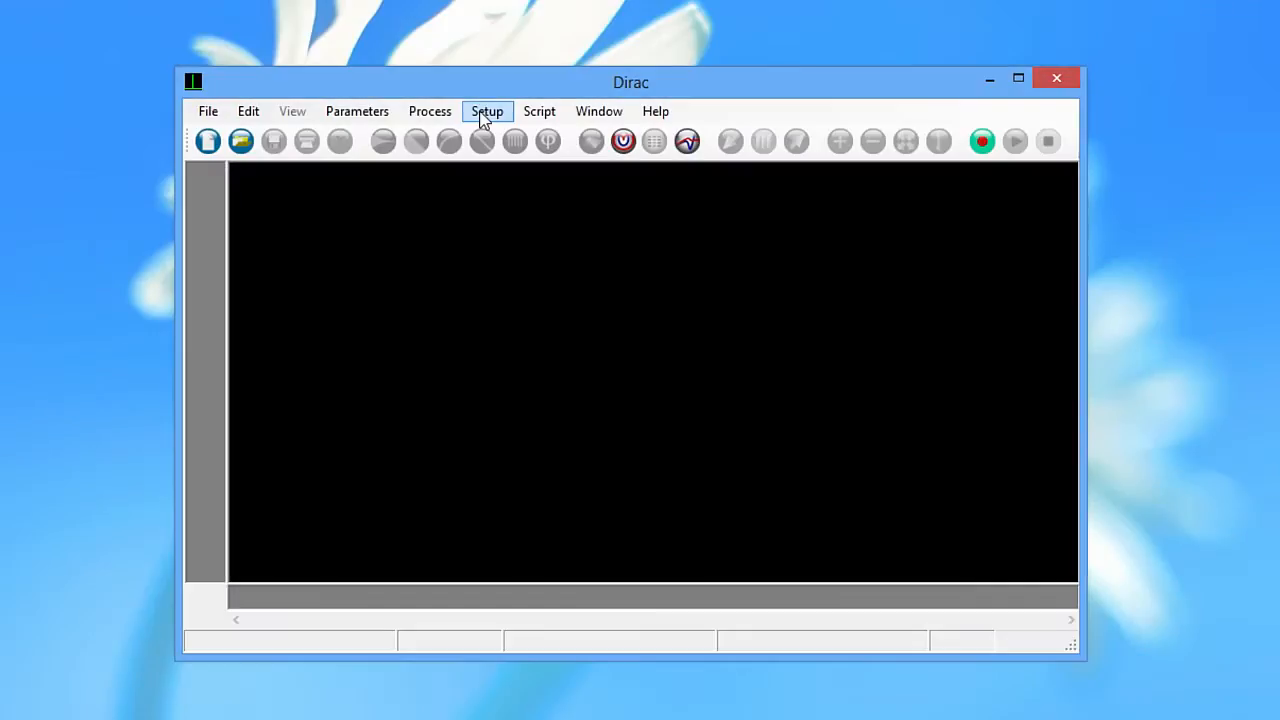
{"action": "left_click", "coordinate": [487, 111]}
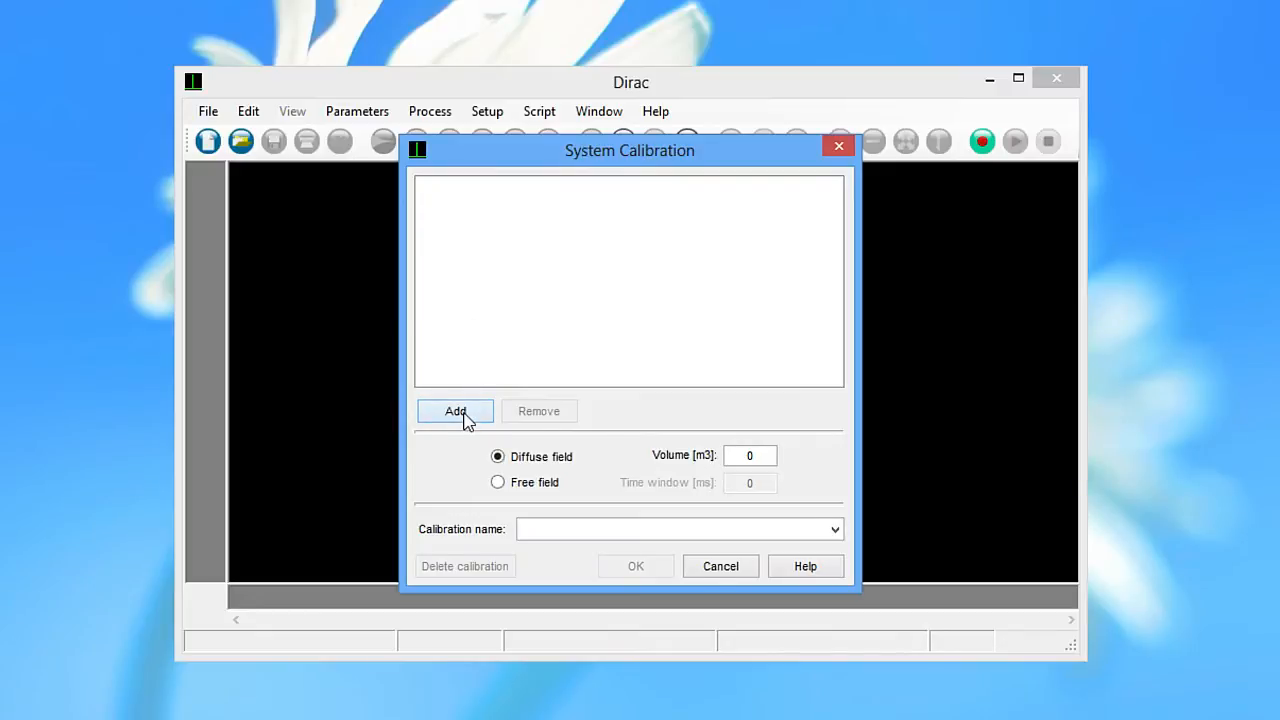
{"action": "left_click", "coordinate": [455, 411]}
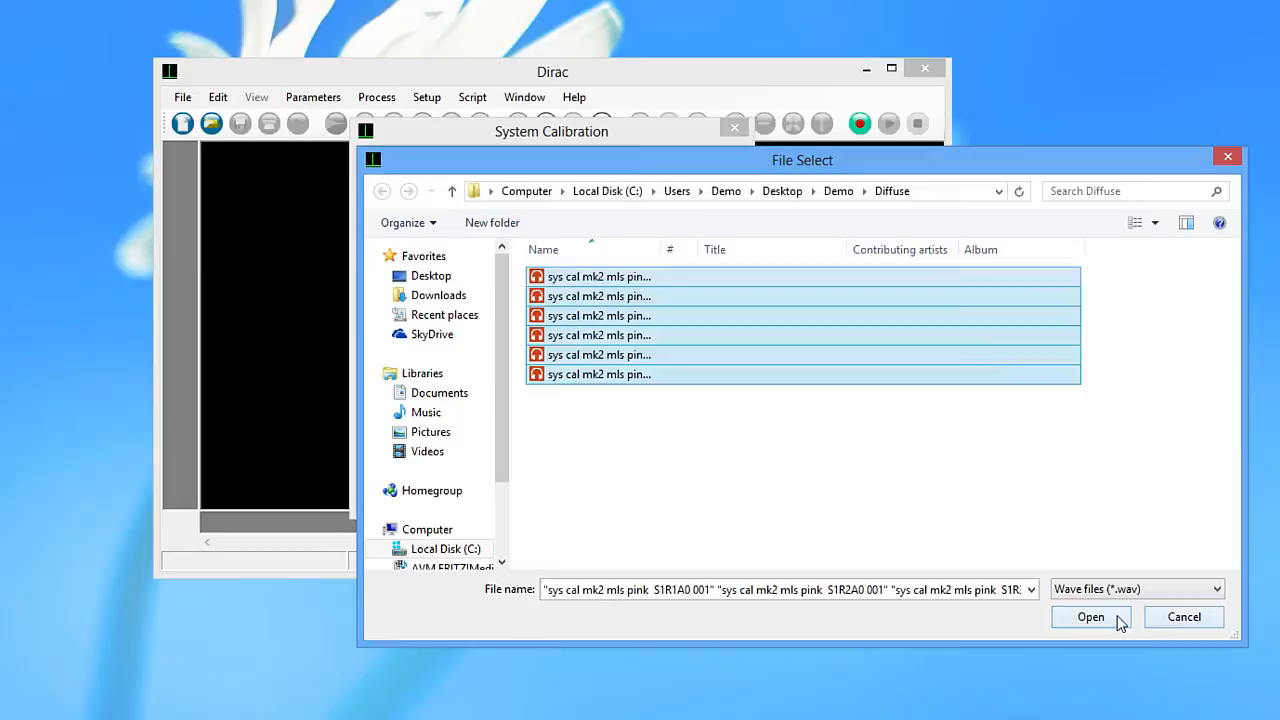
{"action": "left_click", "coordinate": [1090, 617]}
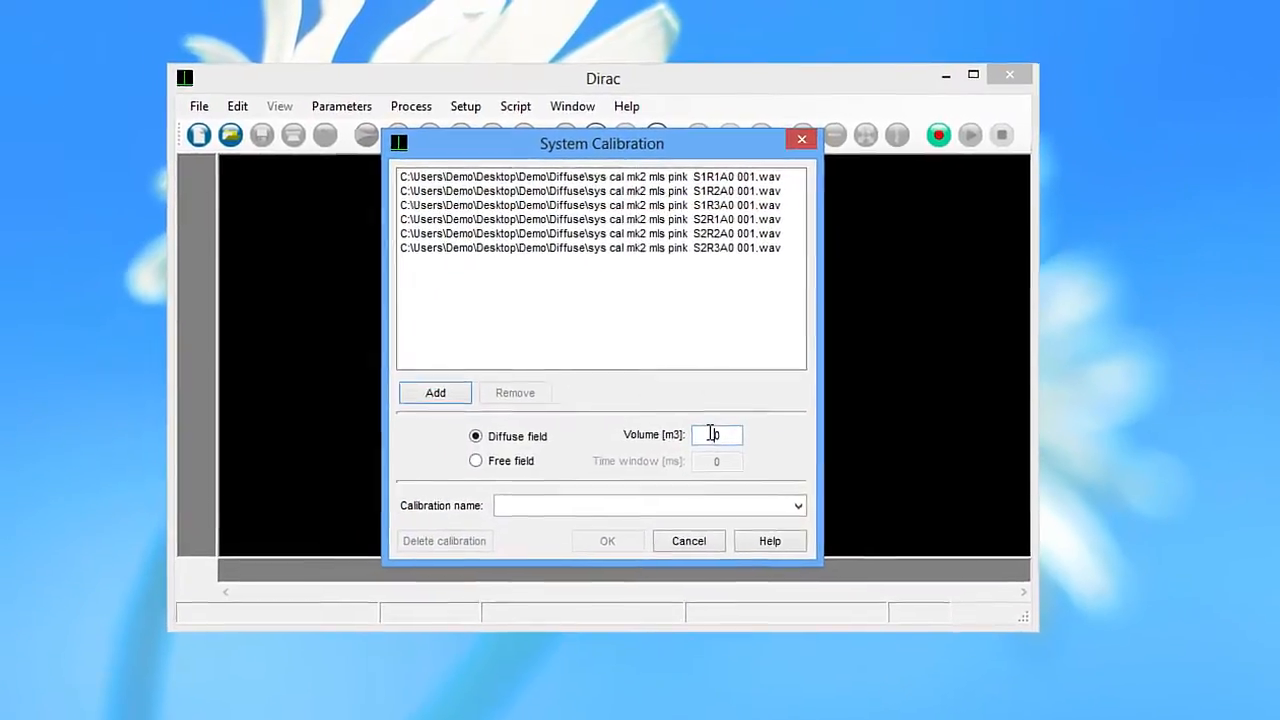
{"action": "type", "text": "90"}
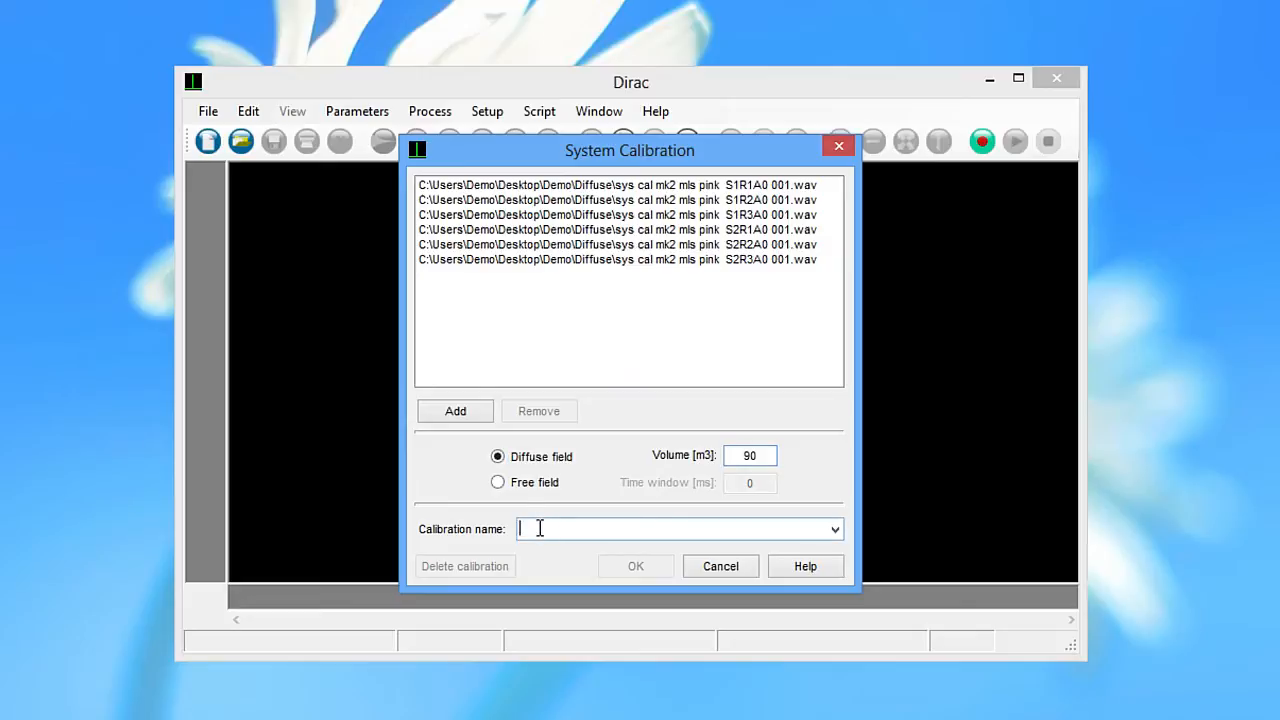
{"action": "type", "text": "df 4292 2734"}
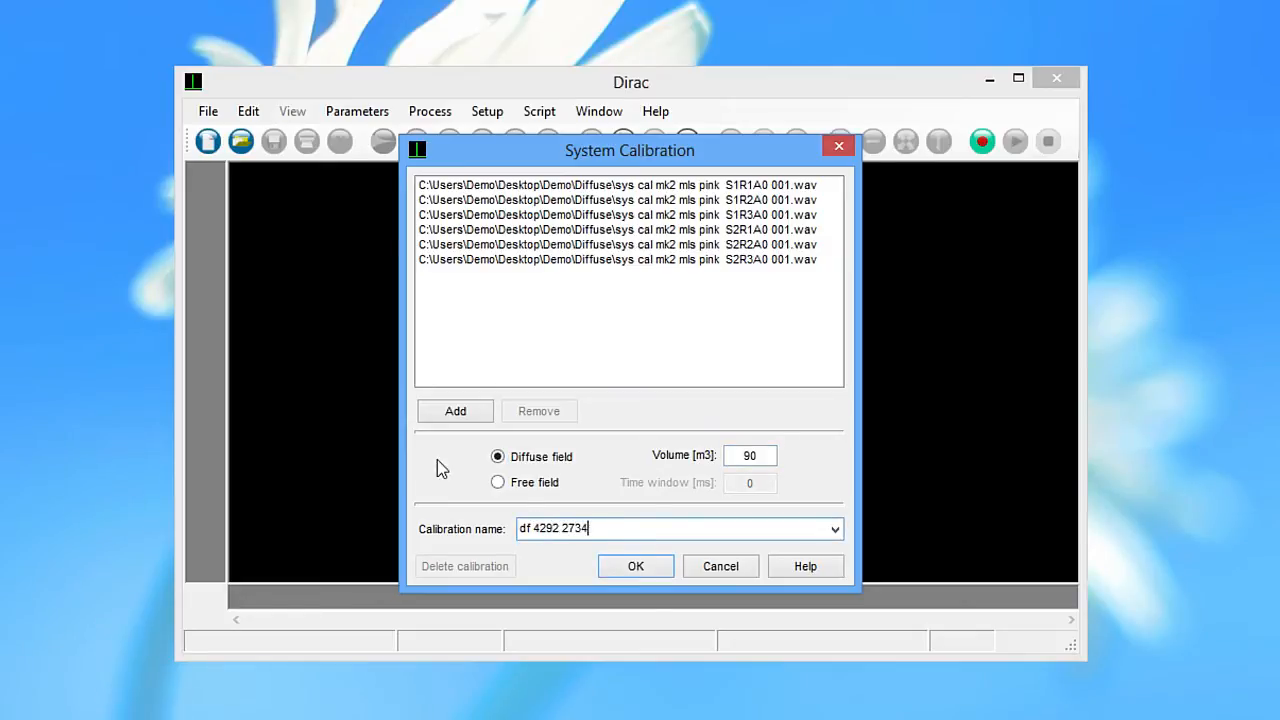
{"action": "type", "text": "-20"}
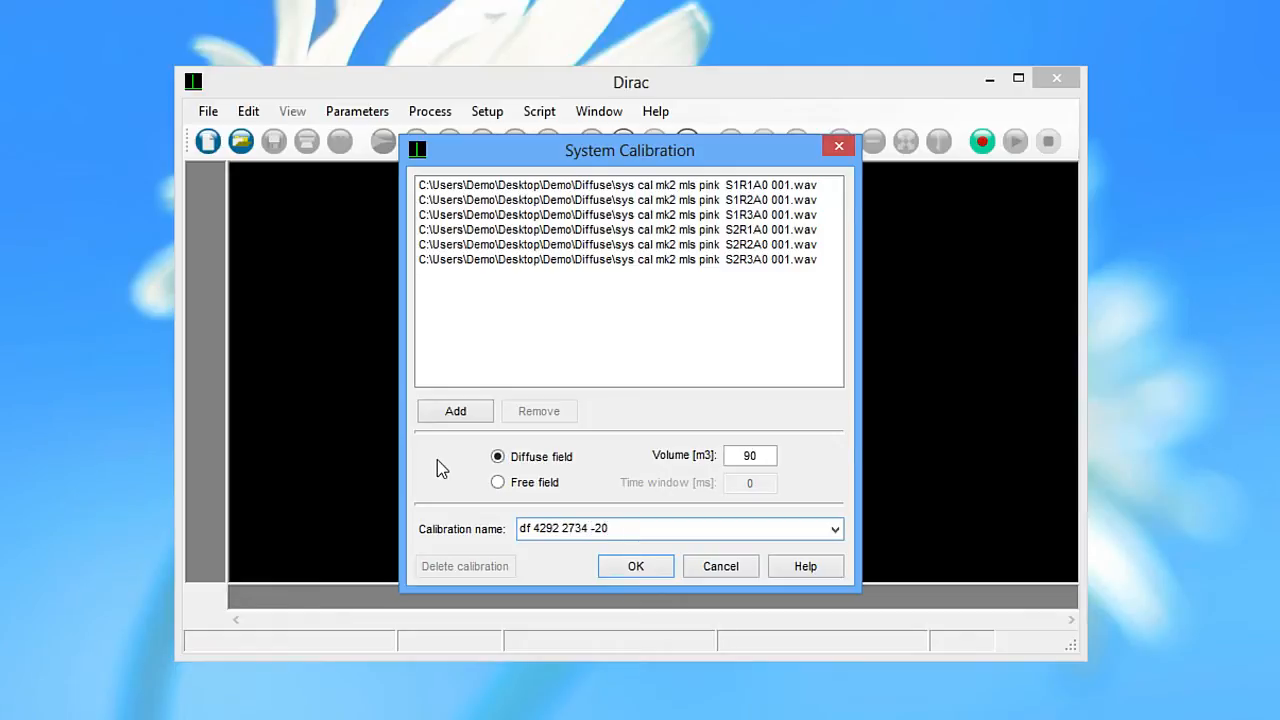
{"action": "type", "text": "dB"}
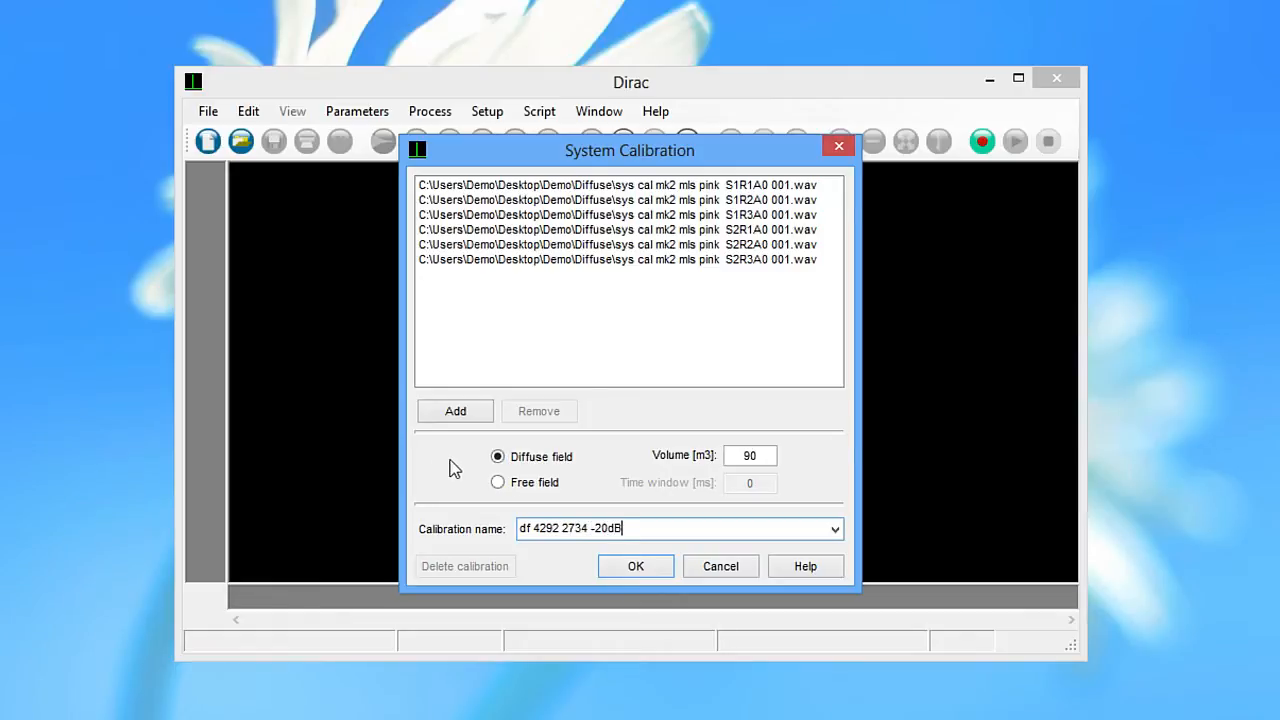
{"action": "left_click", "coordinate": [635, 566]}
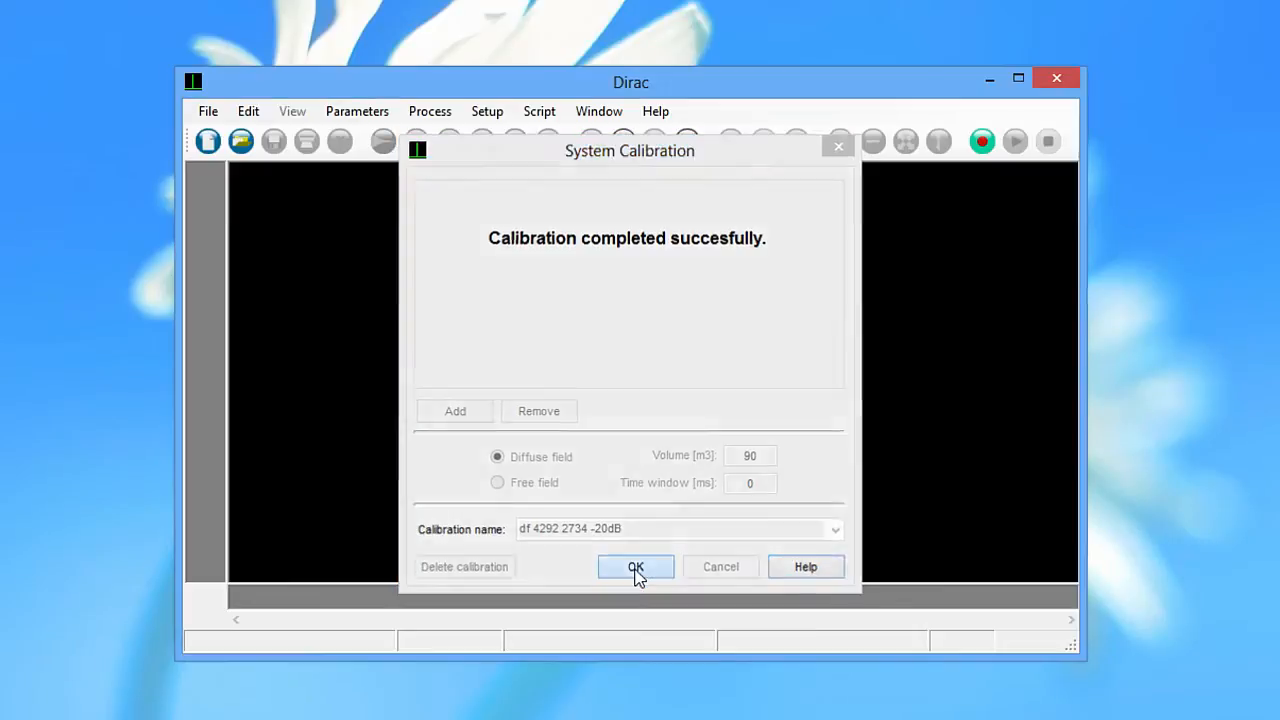
{"action": "left_click", "coordinate": [635, 566]}
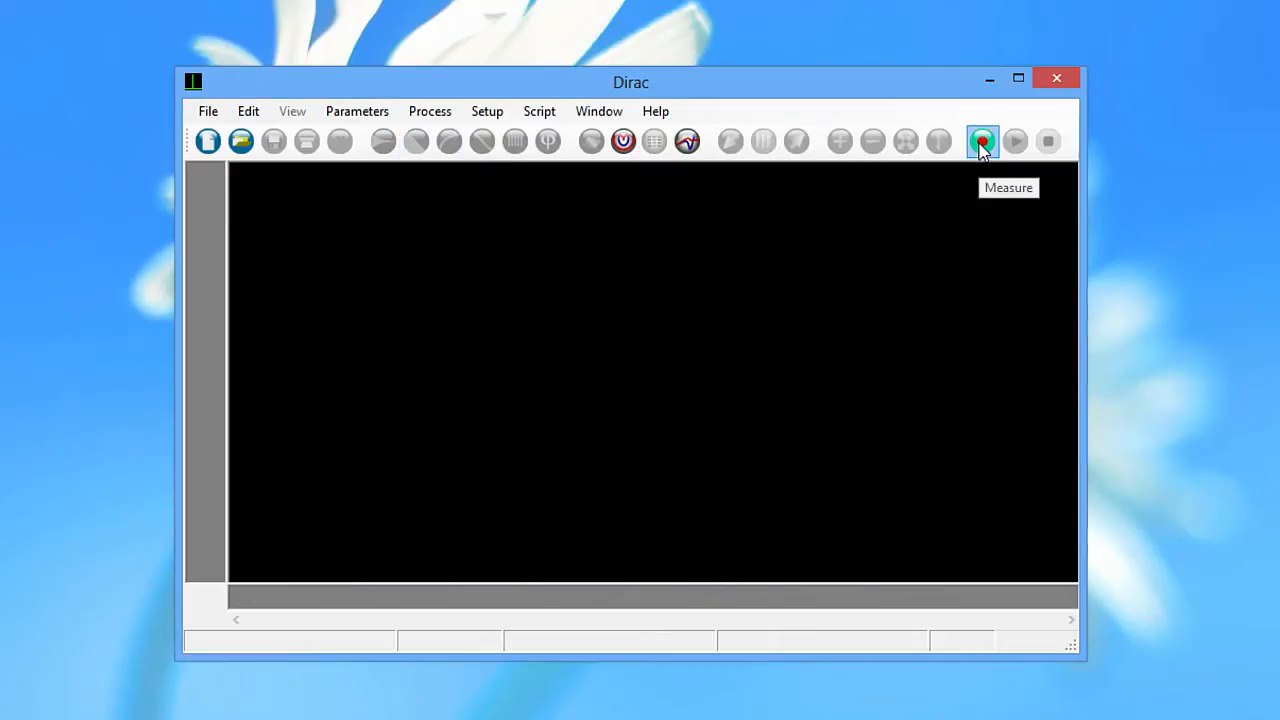
Open the measurement settings and check the Gain tab
{"action": "left_click", "coordinate": [982, 141]}
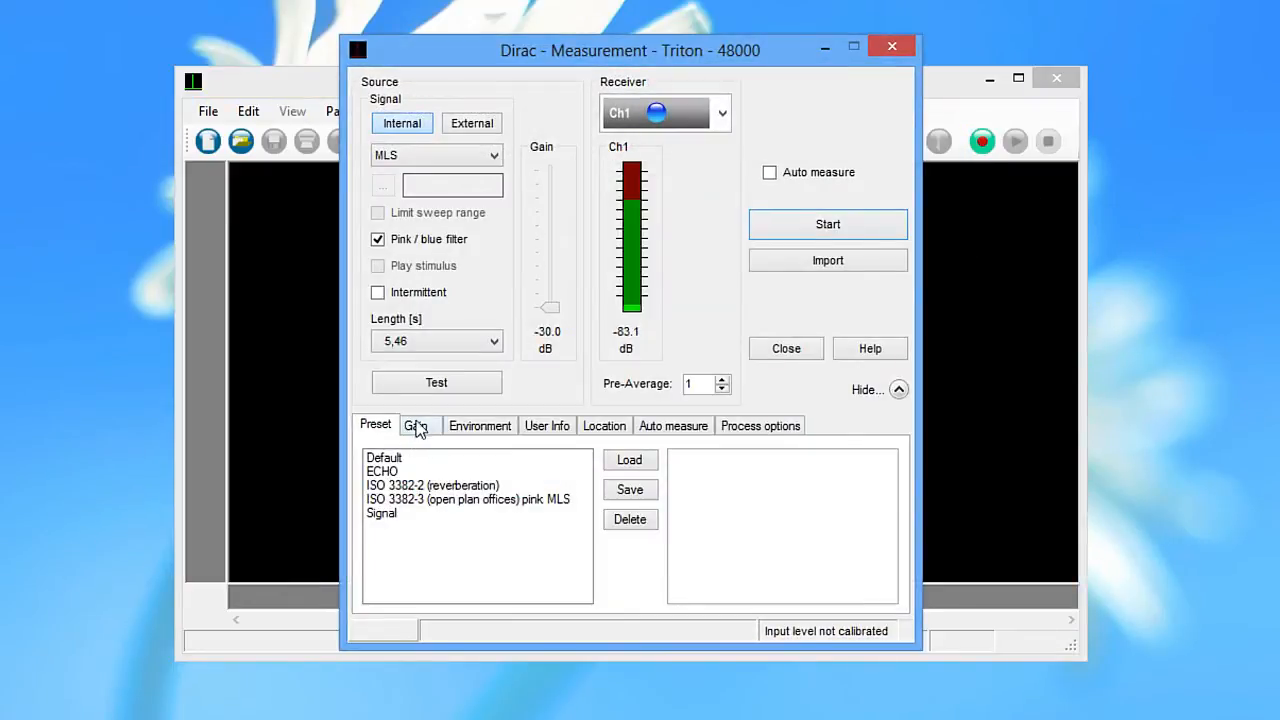
{"action": "left_click", "coordinate": [415, 425]}
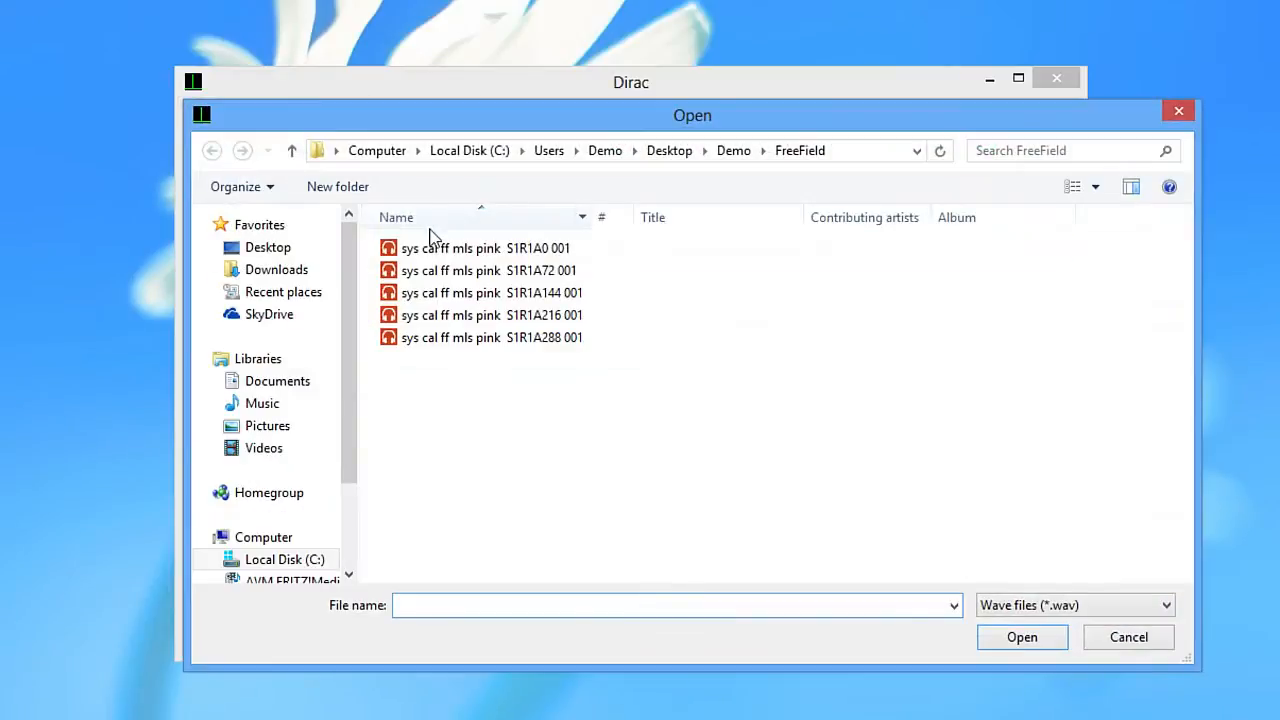
Open recording 'sys cal ff mls pink S1R1A0 001' to view its impulse response
{"action": "left_click", "coordinate": [485, 248]}
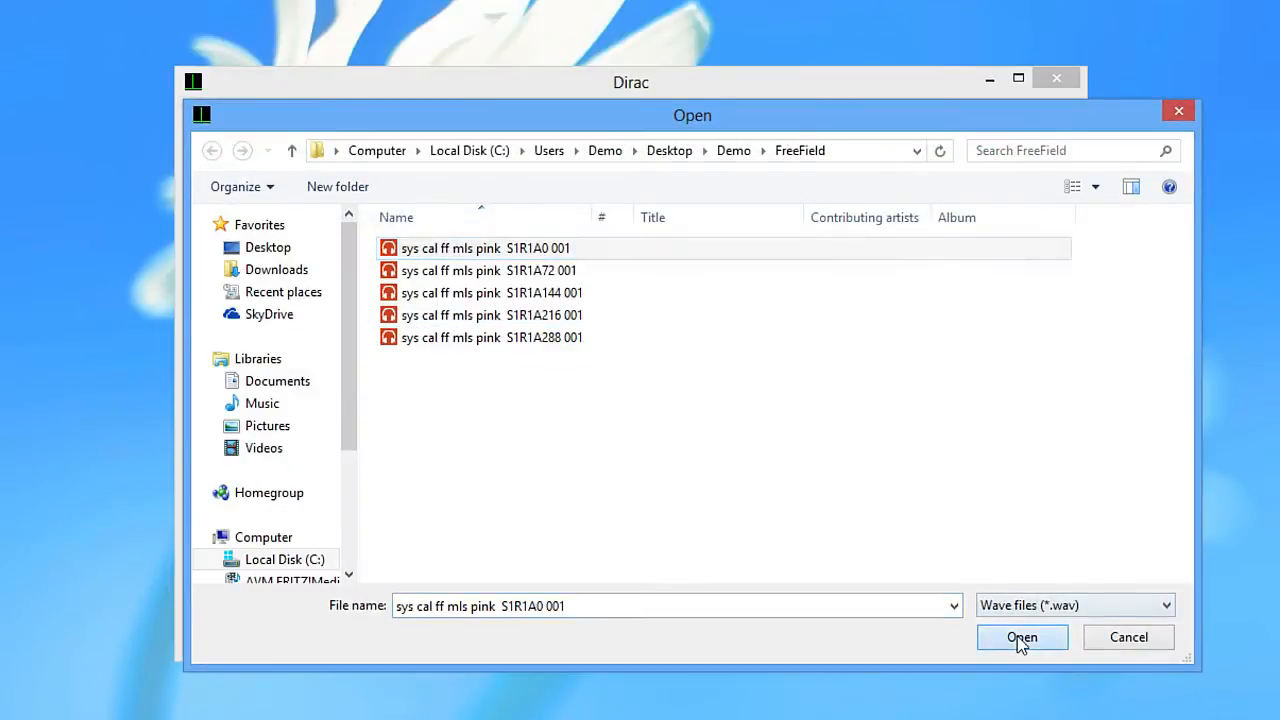
{"action": "left_click", "coordinate": [1022, 637]}
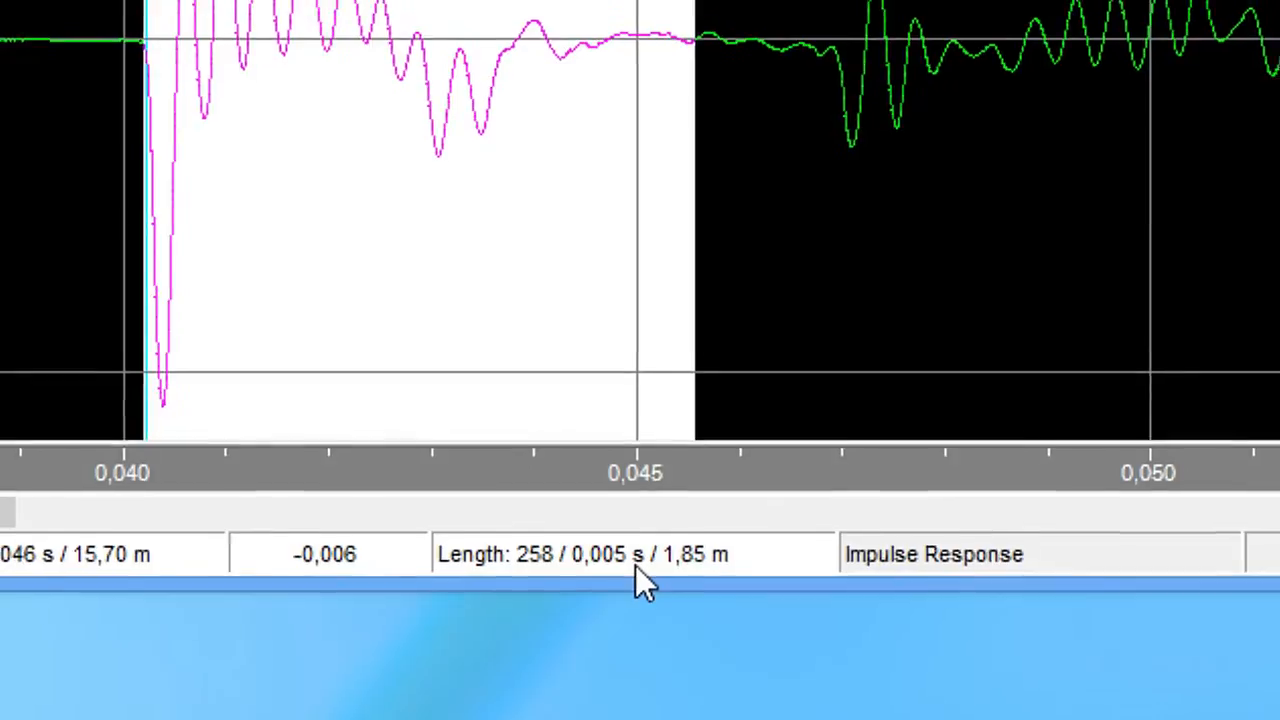
{"action": "left_click", "coordinate": [487, 111]}
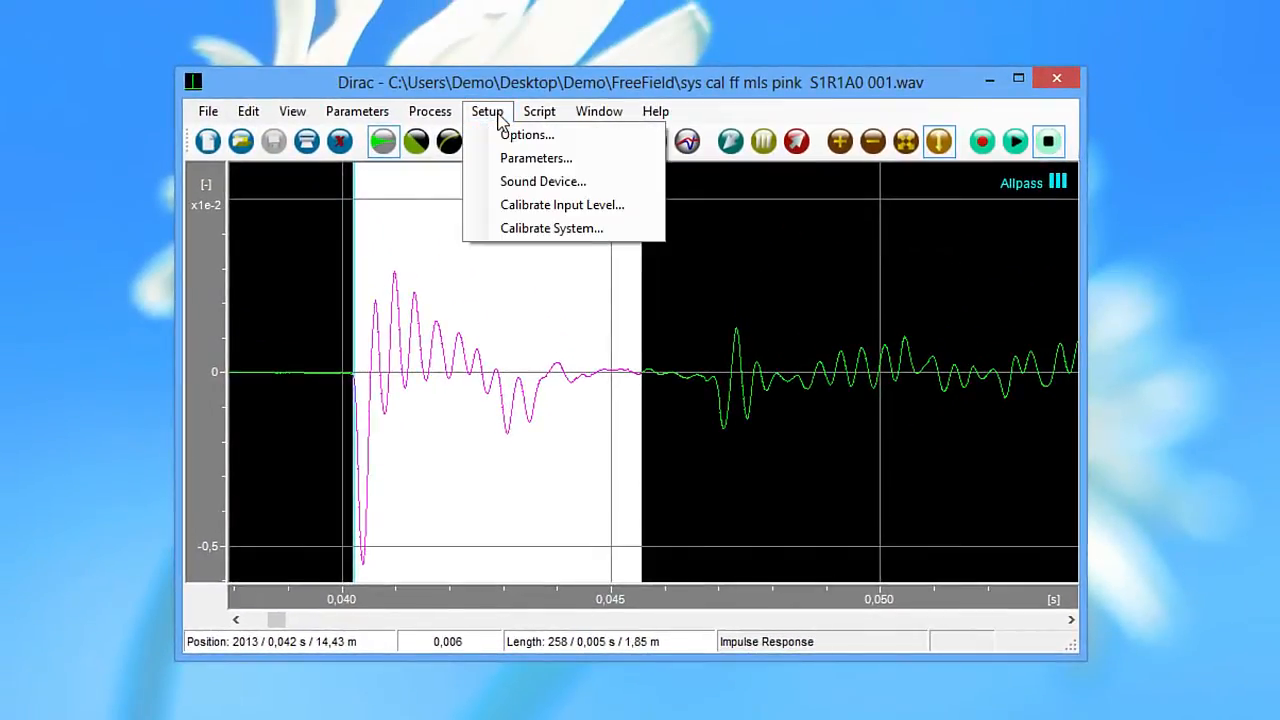
Add the five FreeField recordings to a free-field system calibration with a 5 ms time window
{"action": "left_click", "coordinate": [552, 228]}
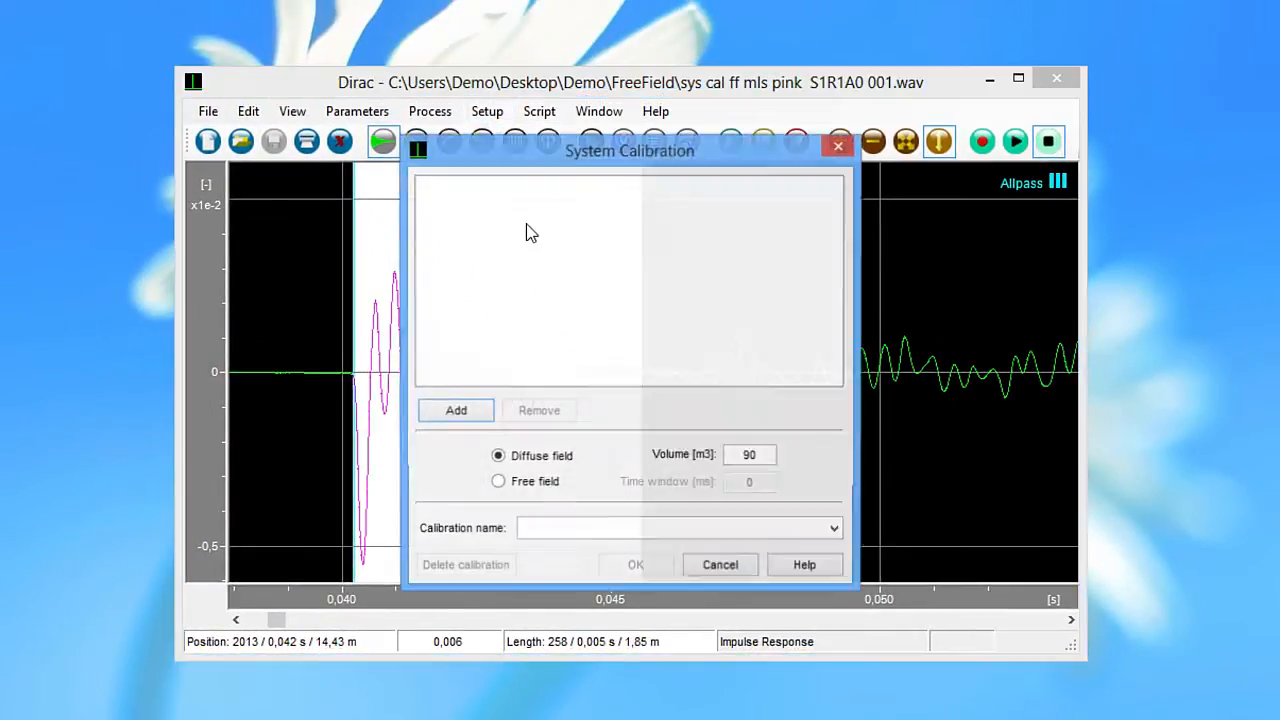
{"action": "left_click", "coordinate": [456, 410]}
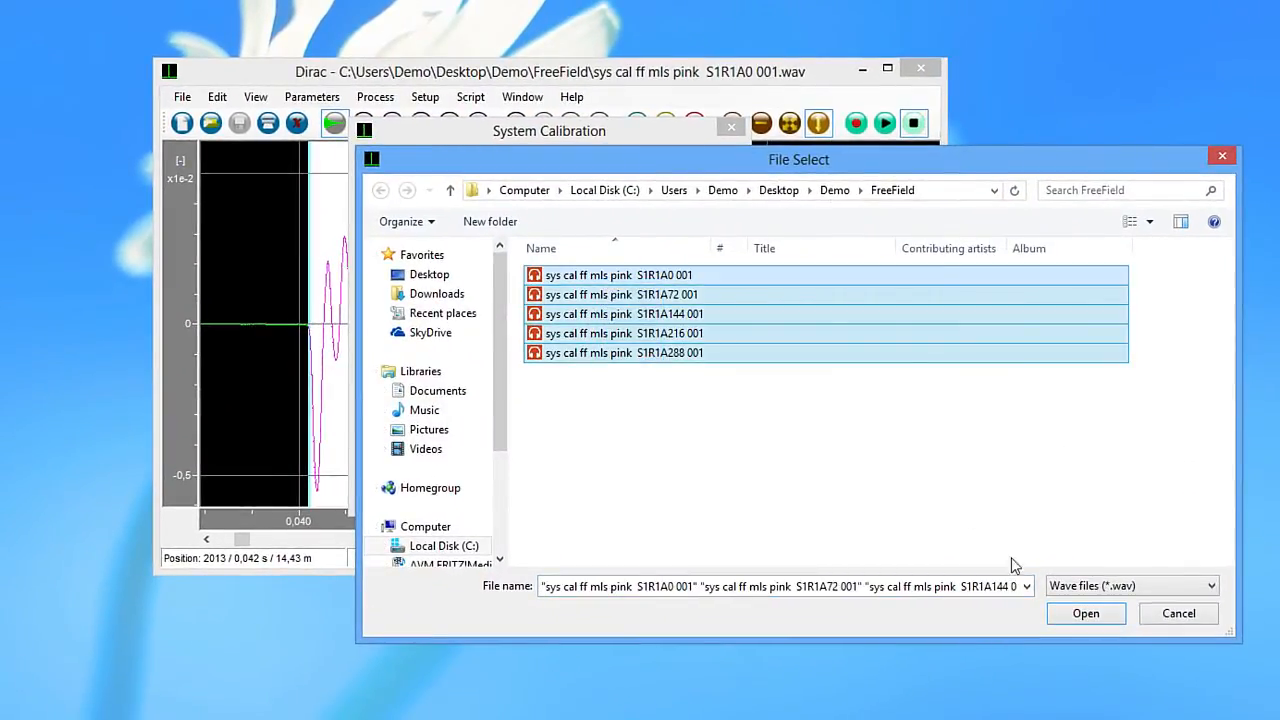
{"action": "left_click", "coordinate": [1085, 613]}
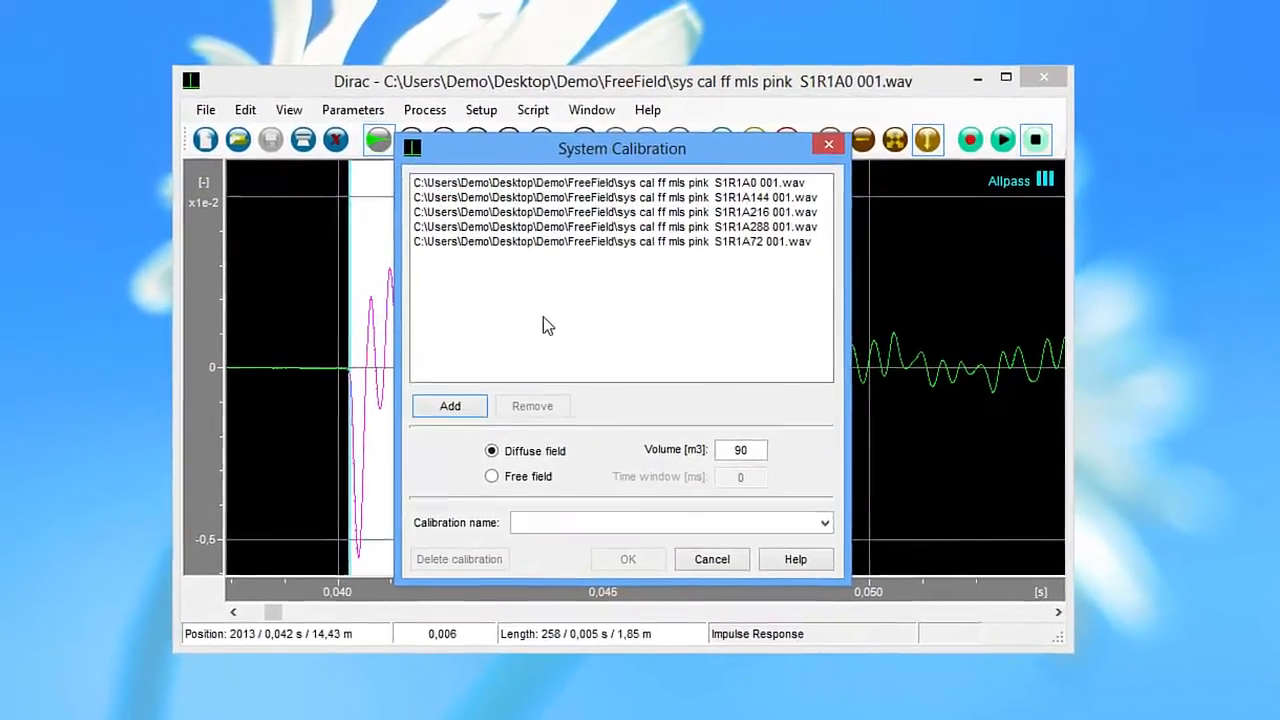
{"action": "left_click", "coordinate": [491, 476]}
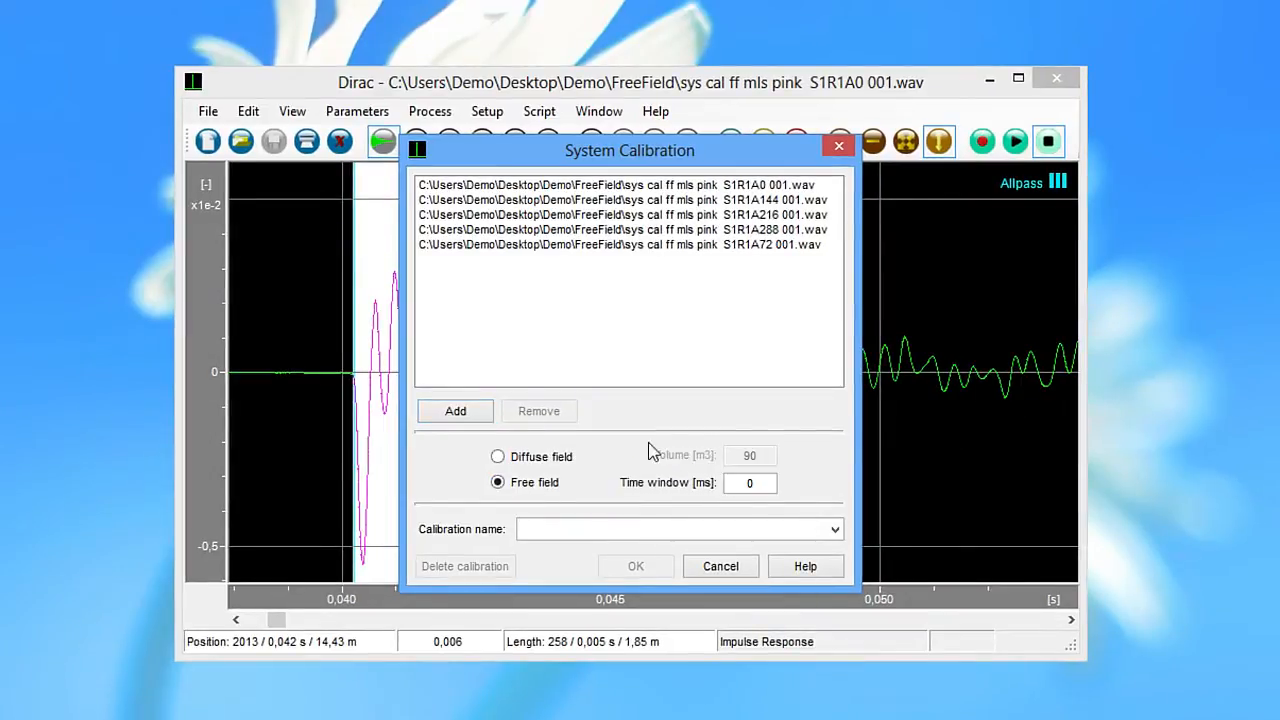
{"action": "left_click", "coordinate": [750, 483]}
{"action": "type", "text": "5"}
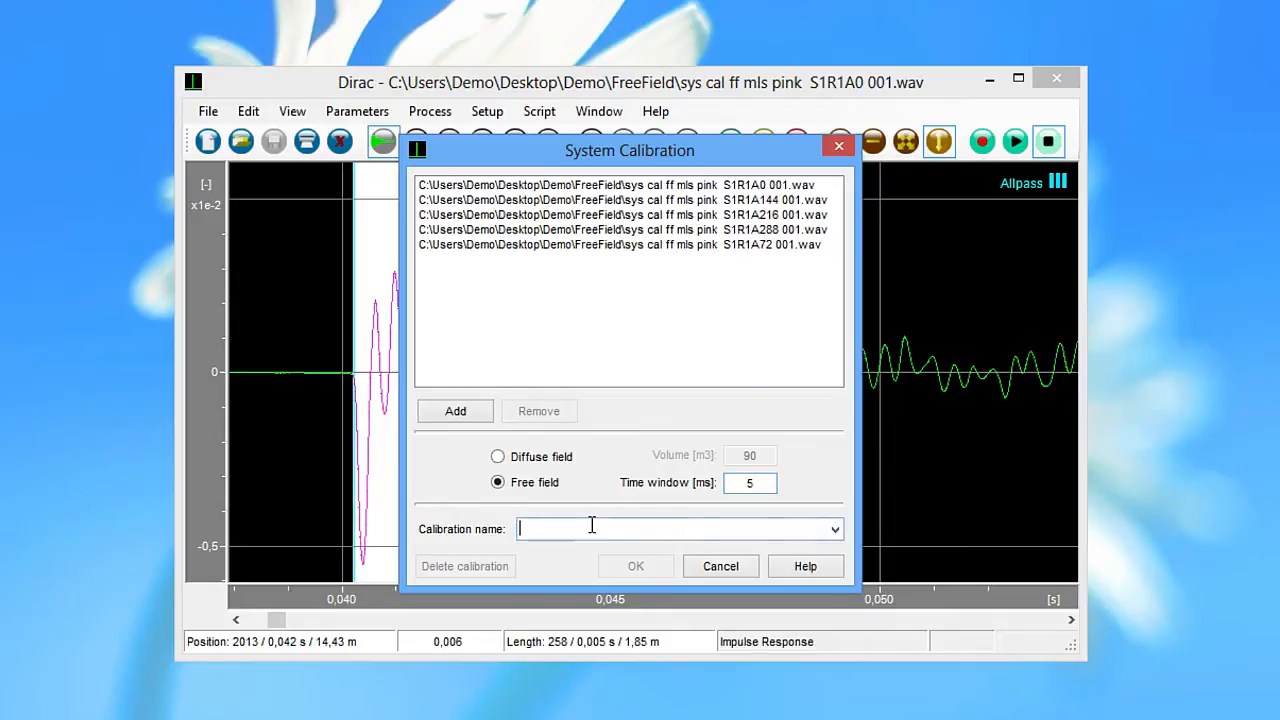
{"action": "type", "text": "ff"}
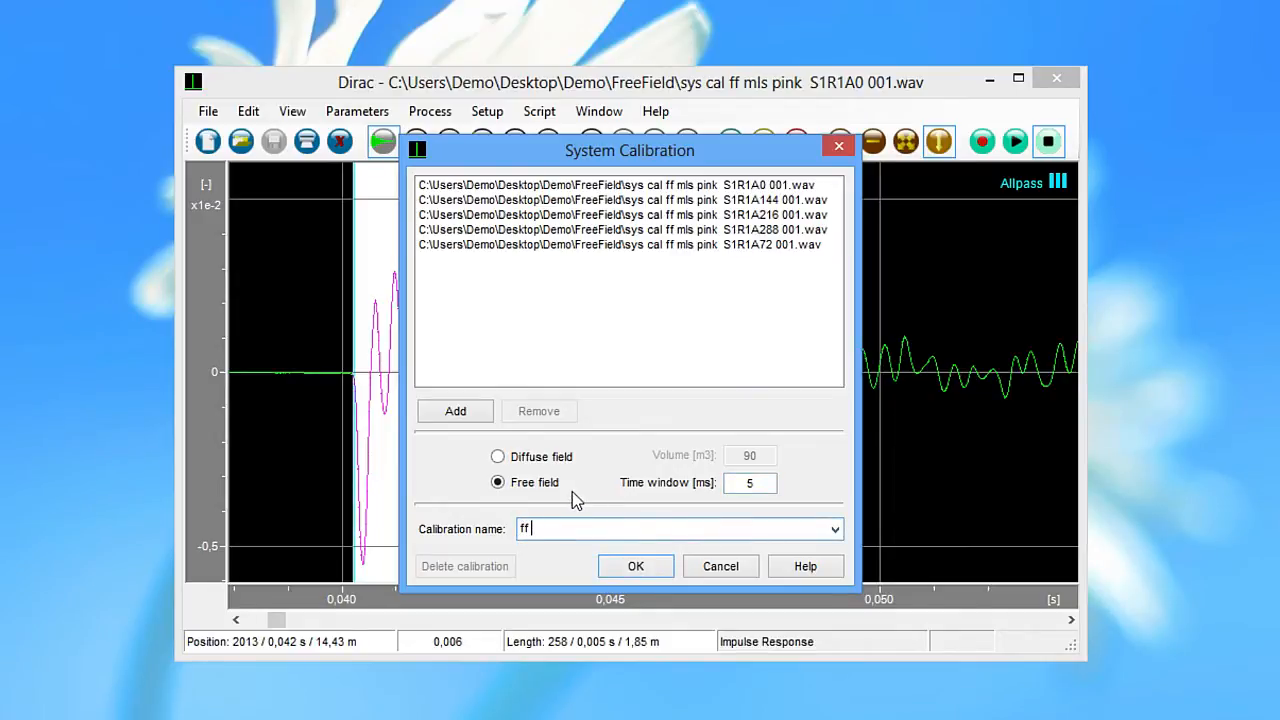
{"action": "type", "text": "4292"}
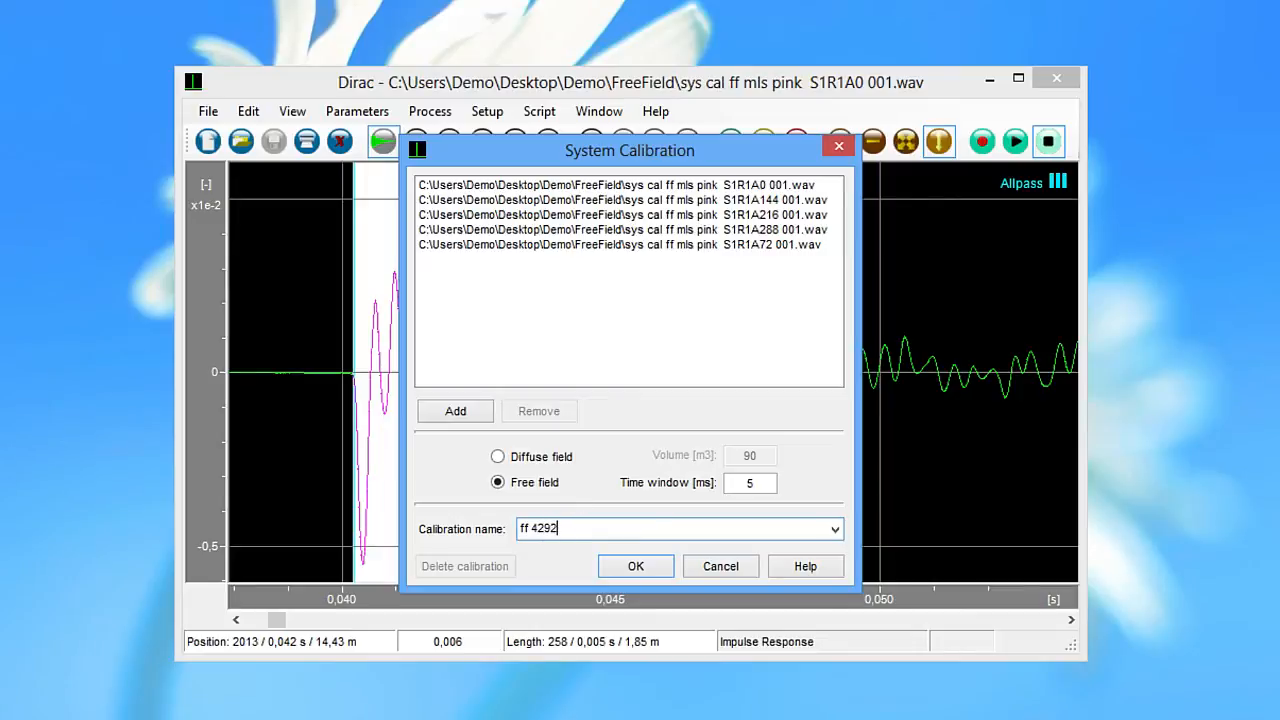
{"action": "type", "text": "2734 -20d"}
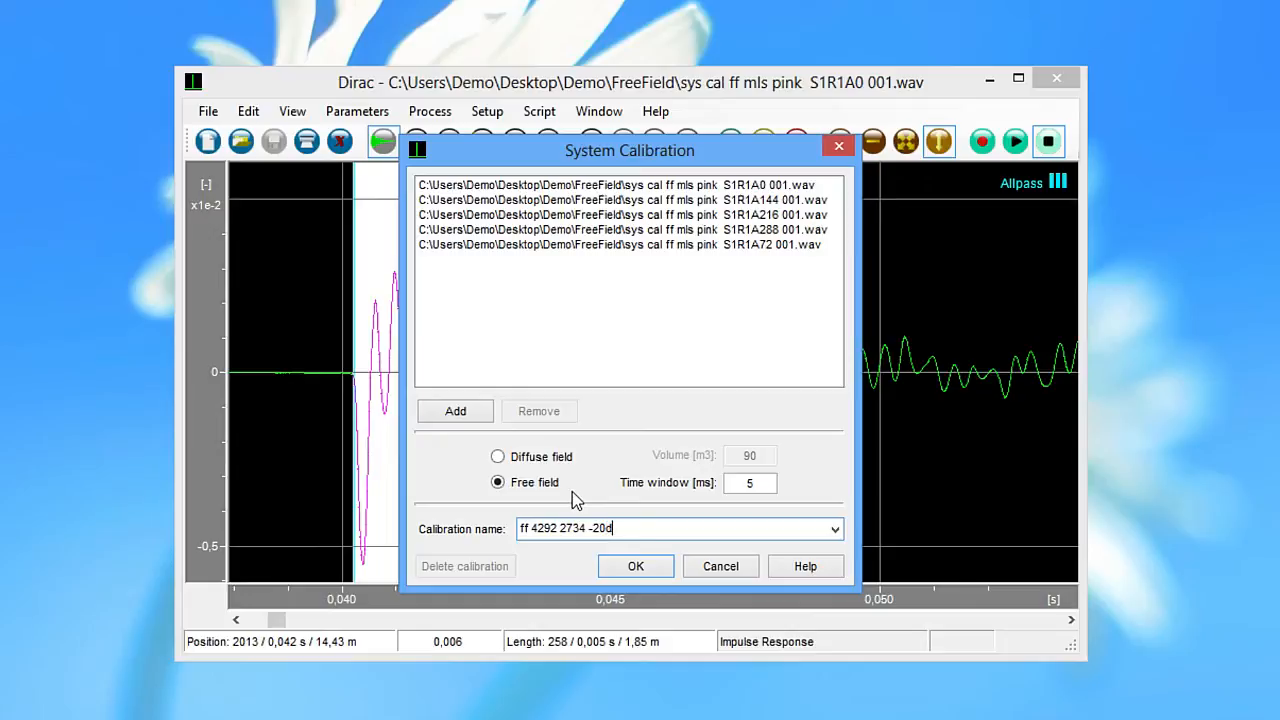
{"action": "type", "text": "B"}
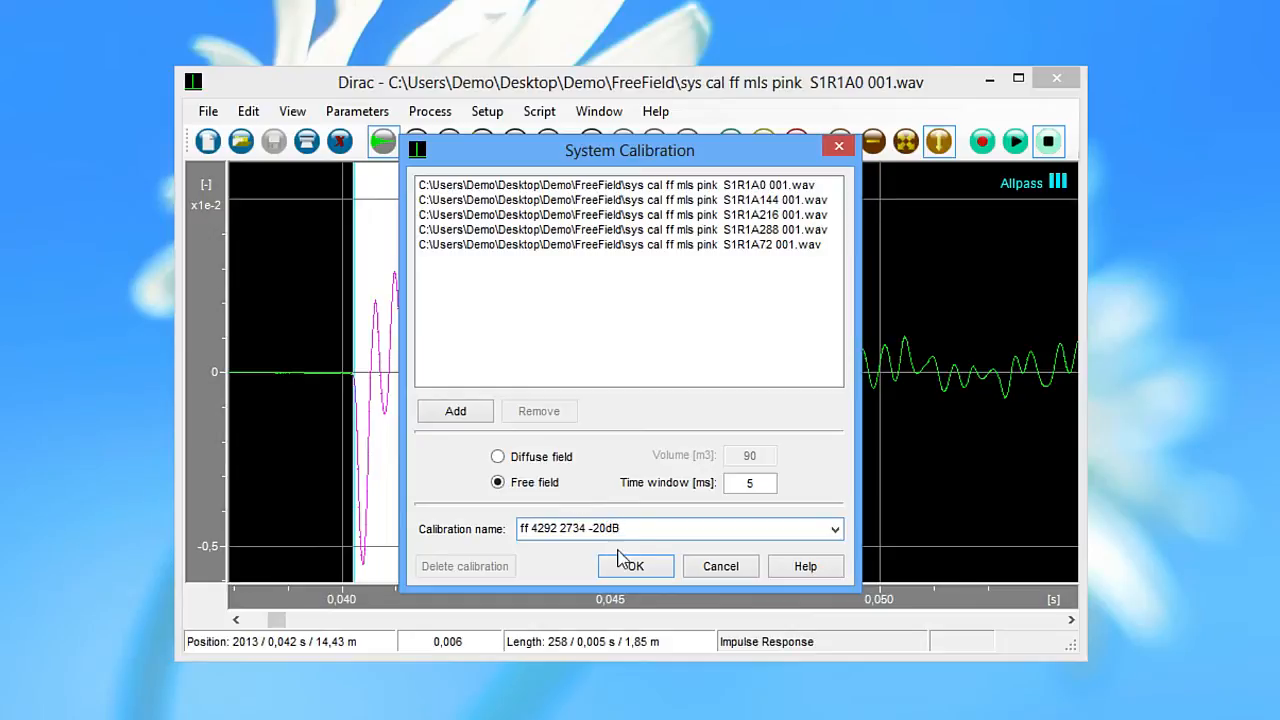
{"action": "left_click", "coordinate": [635, 565]}
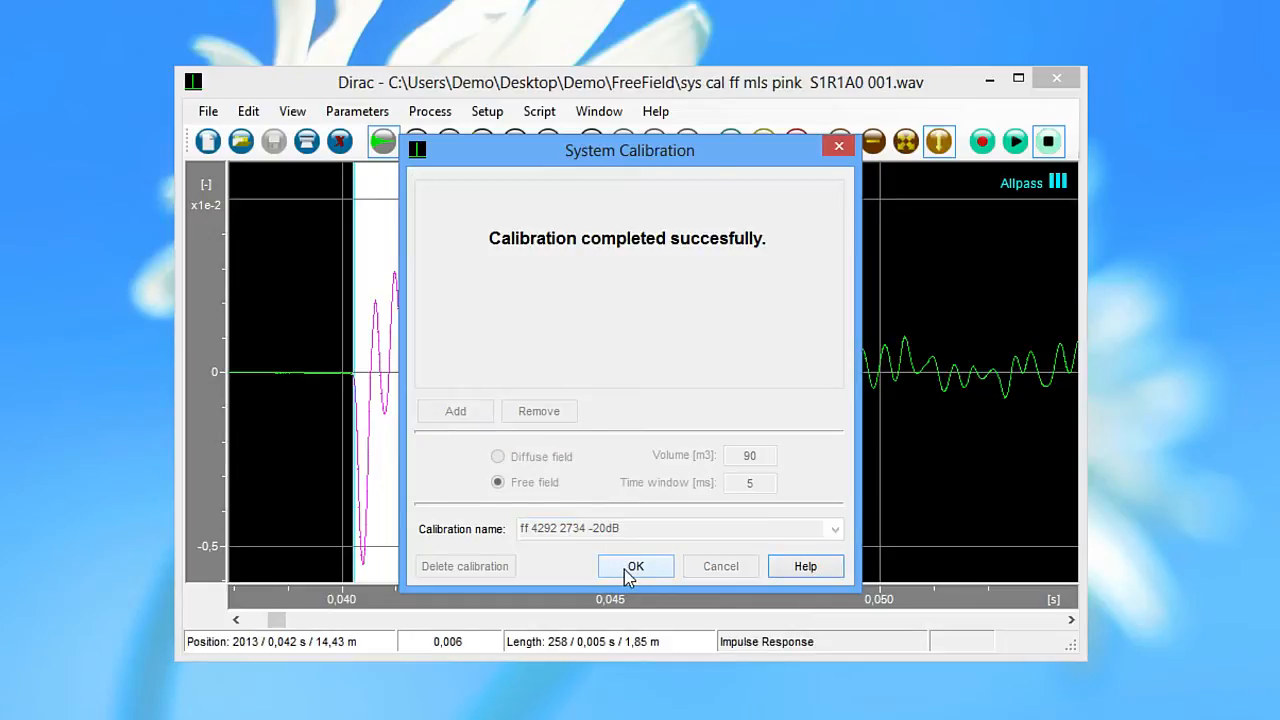
{"action": "left_click", "coordinate": [635, 566]}
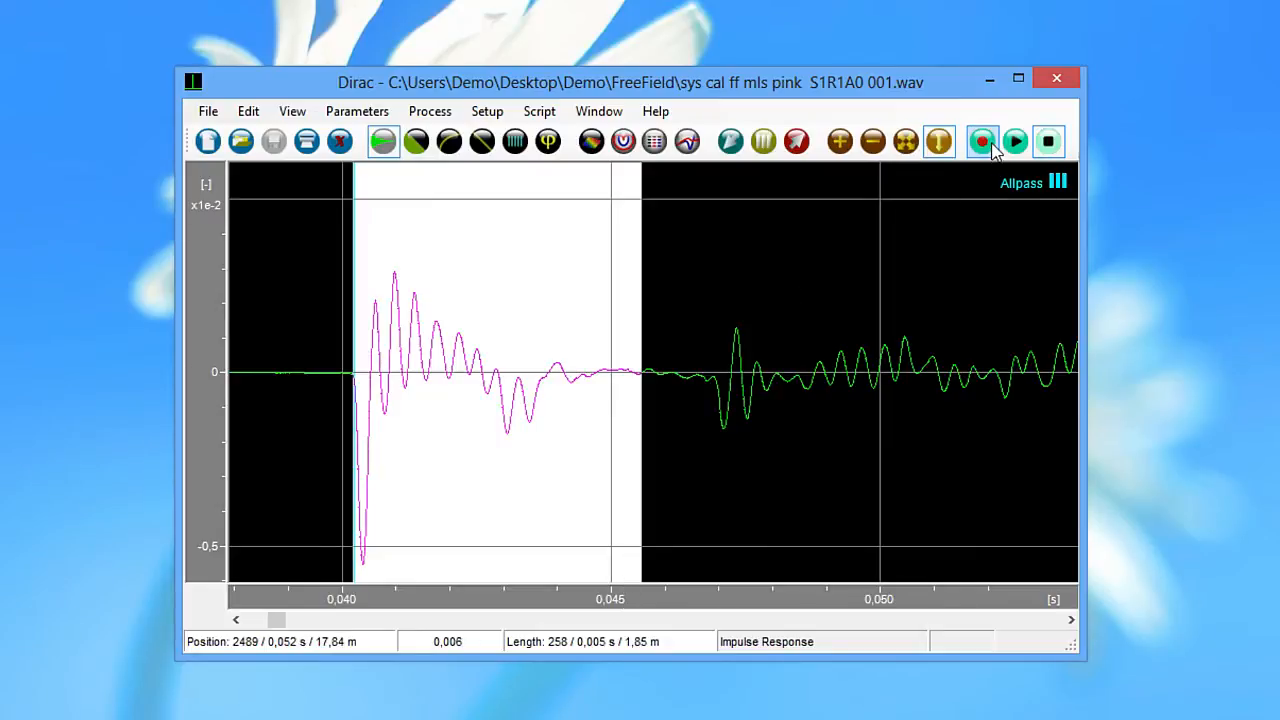
{"action": "left_click", "coordinate": [982, 141]}
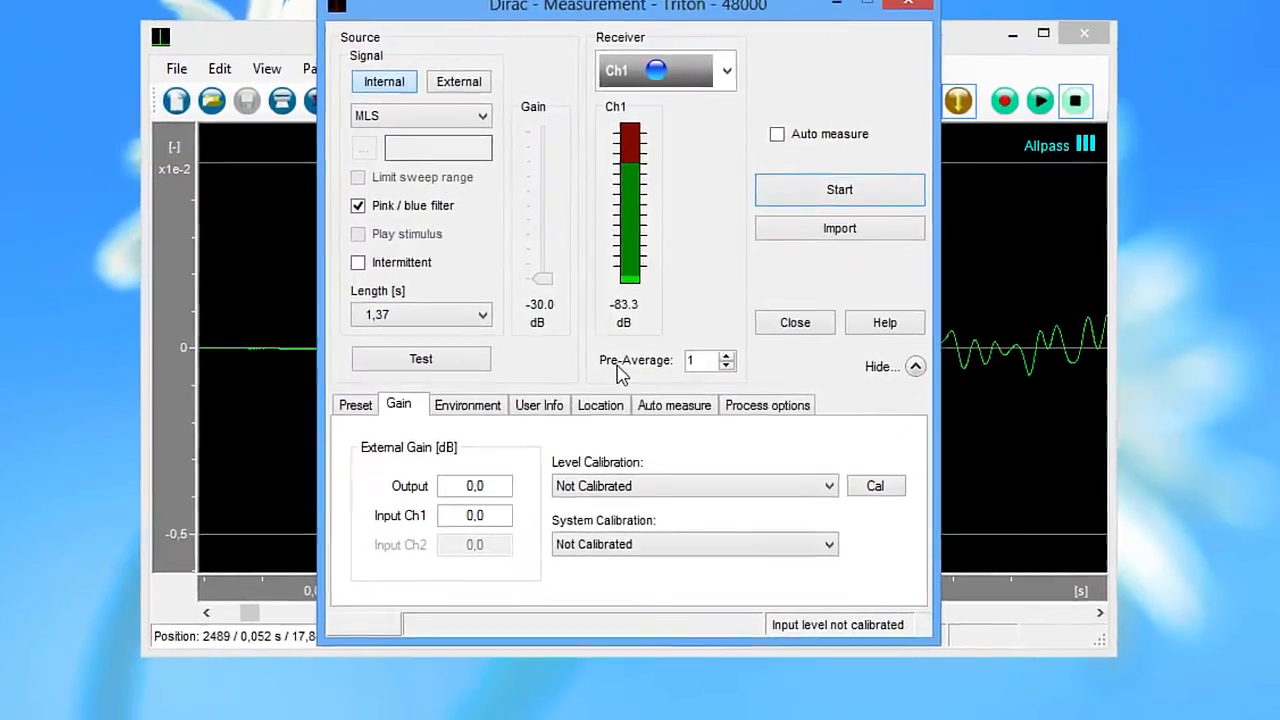
{"action": "left_click", "coordinate": [694, 544]}
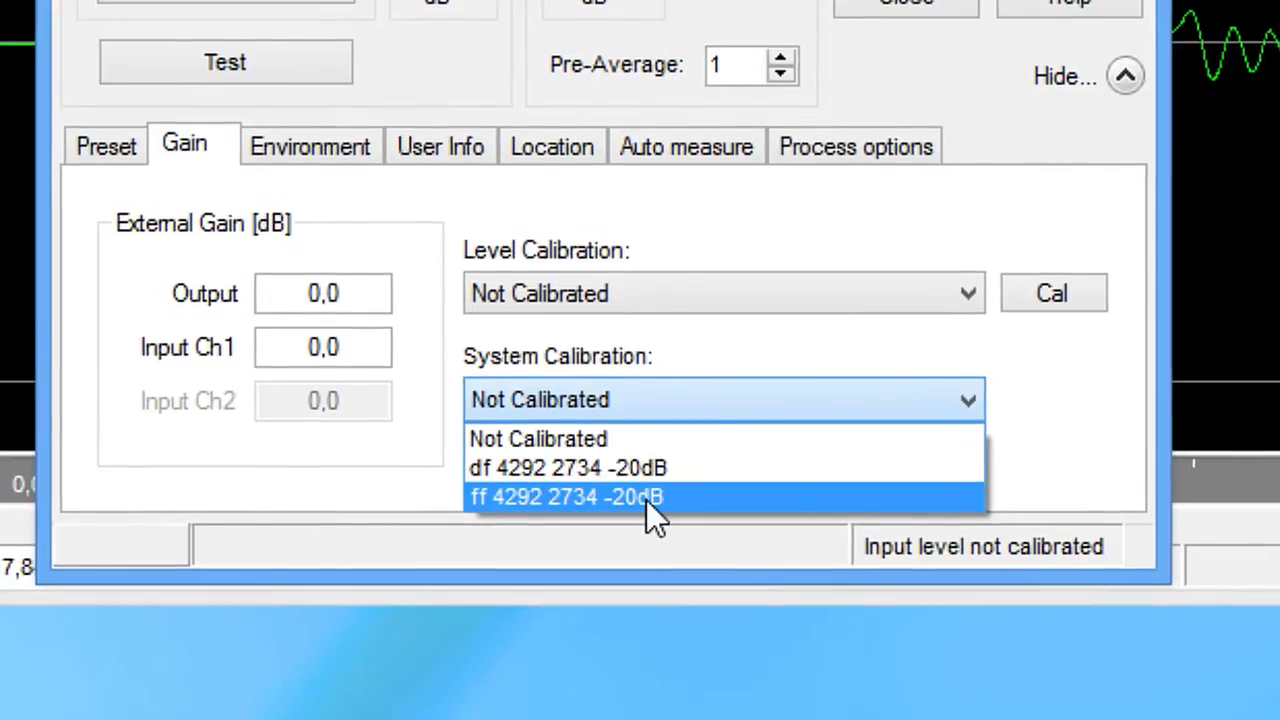
{"action": "left_click", "coordinate": [565, 497]}
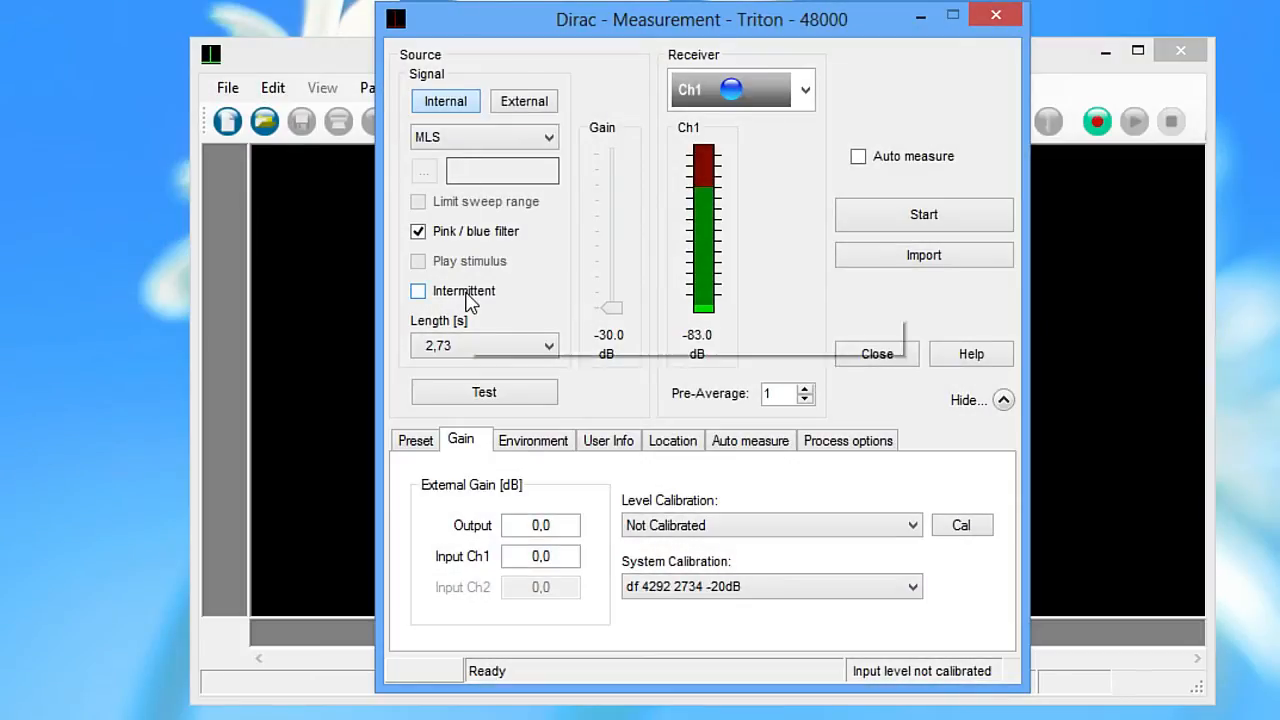
Make the signal intermittent and load the 'ISO 3382-3 (open plan offices) pink MLS' preset
{"action": "left_click", "coordinate": [418, 291]}
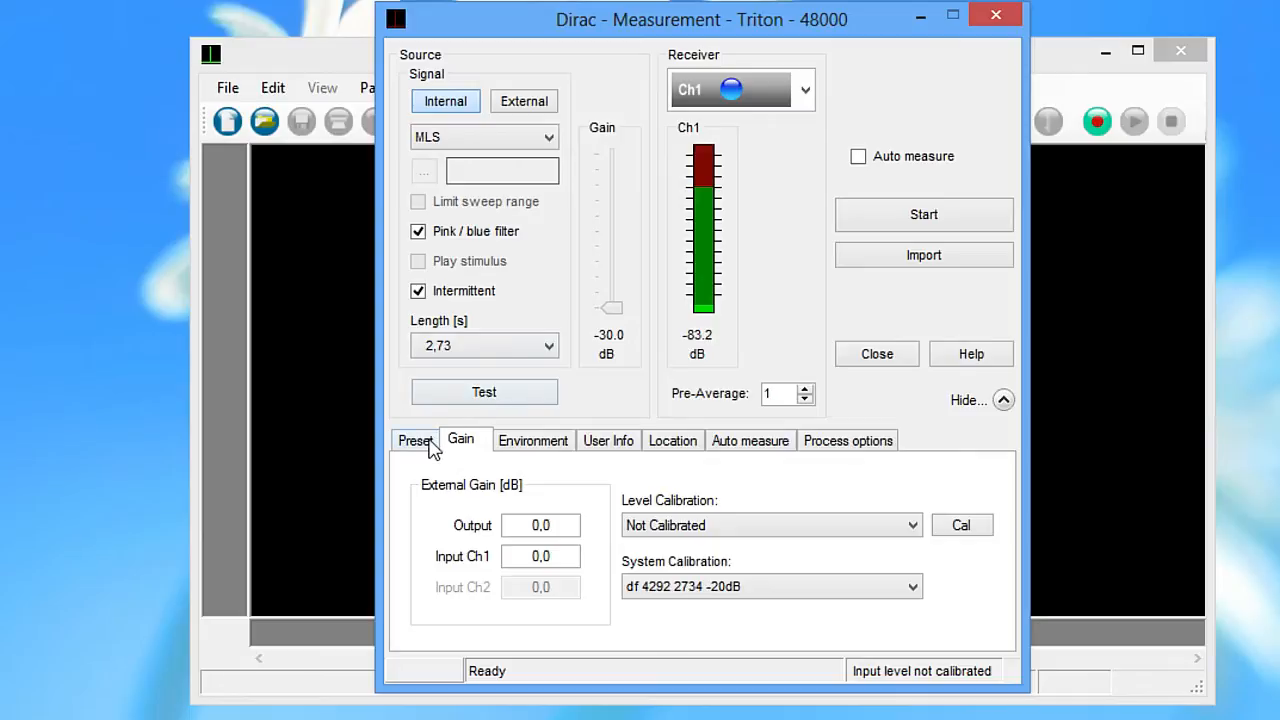
{"action": "left_click", "coordinate": [415, 440]}
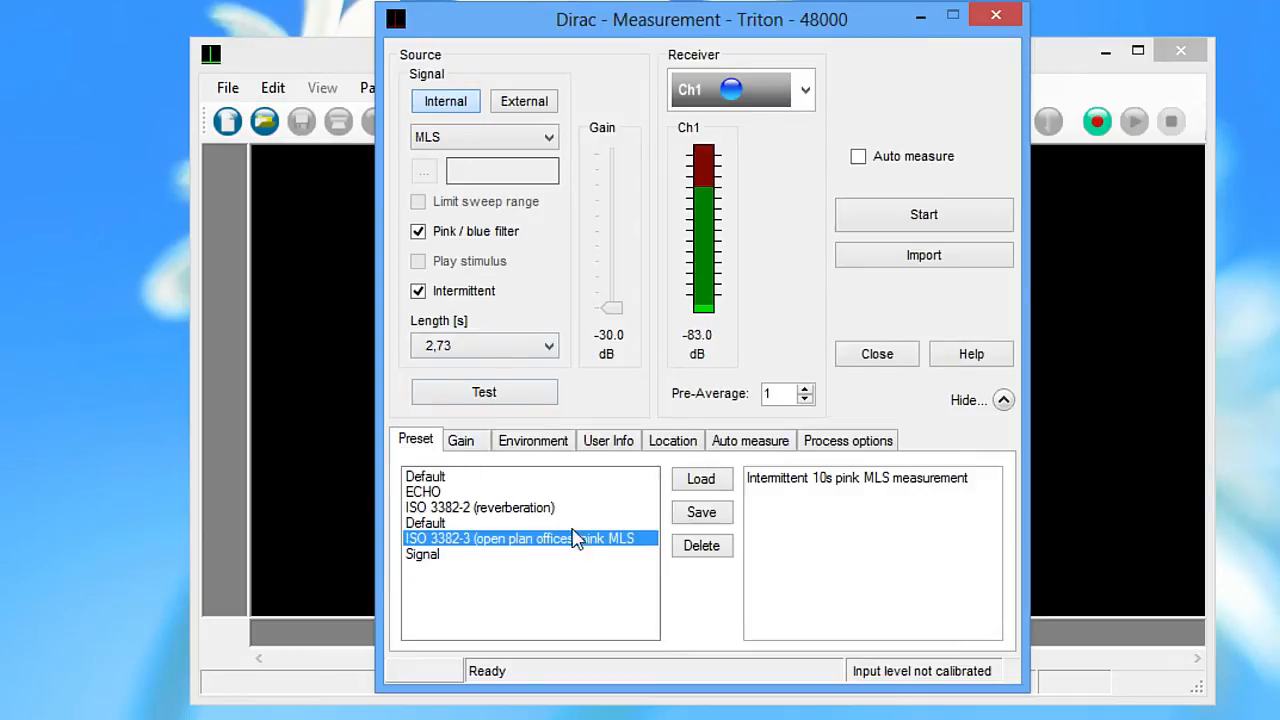
{"action": "left_click", "coordinate": [701, 478]}
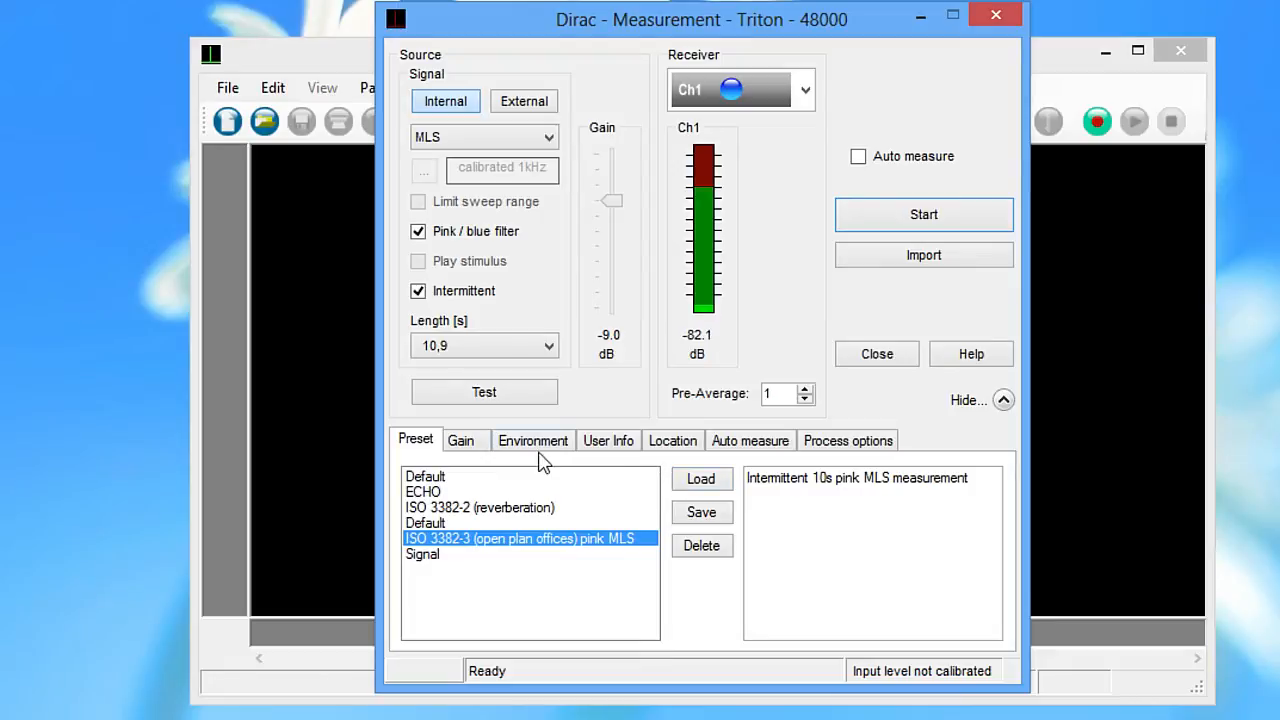
{"action": "left_click", "coordinate": [460, 440]}
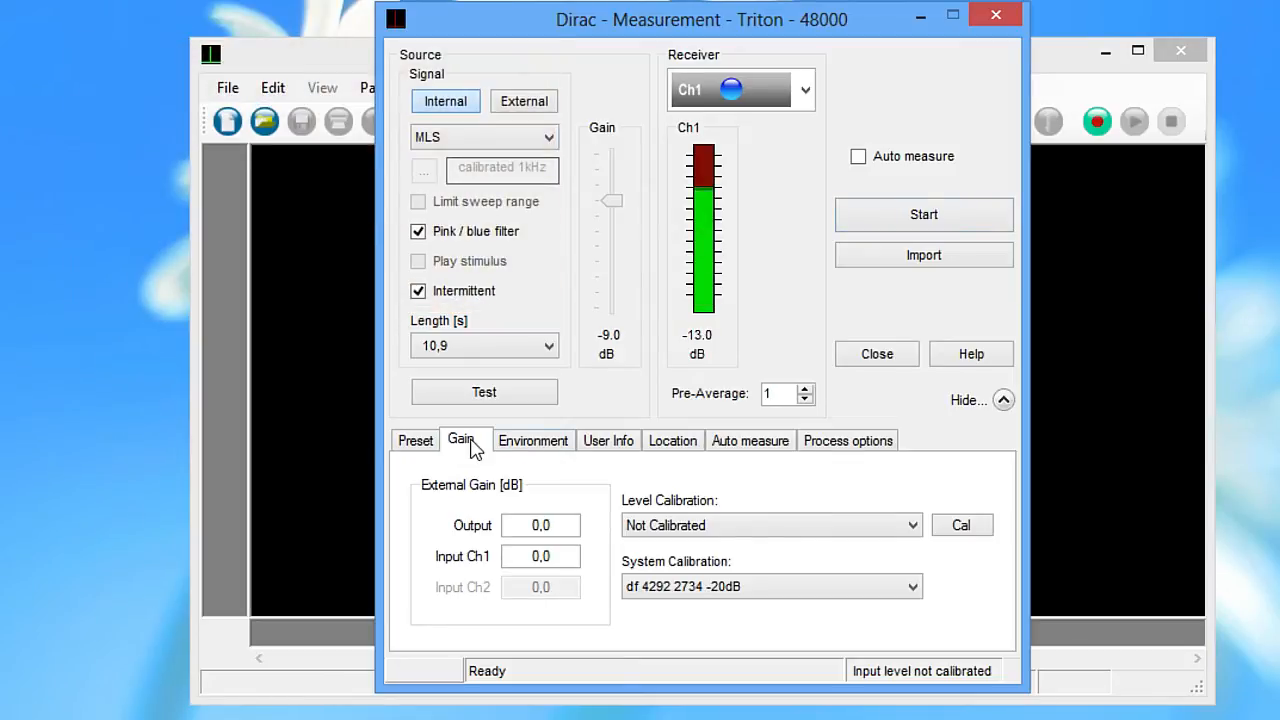
{"action": "left_click", "coordinate": [961, 525]}
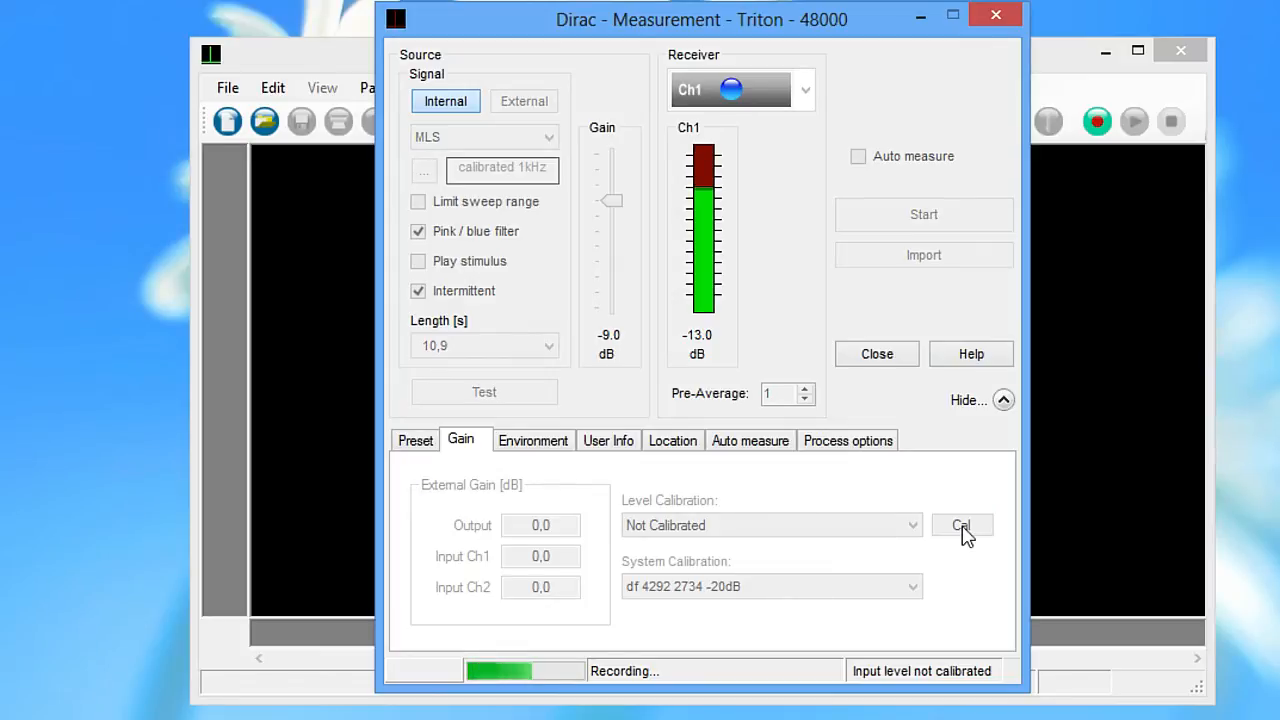
Add a 94 dB sound pressure level calibration named SPL and close the window
{"action": "left_click", "coordinate": [961, 525]}
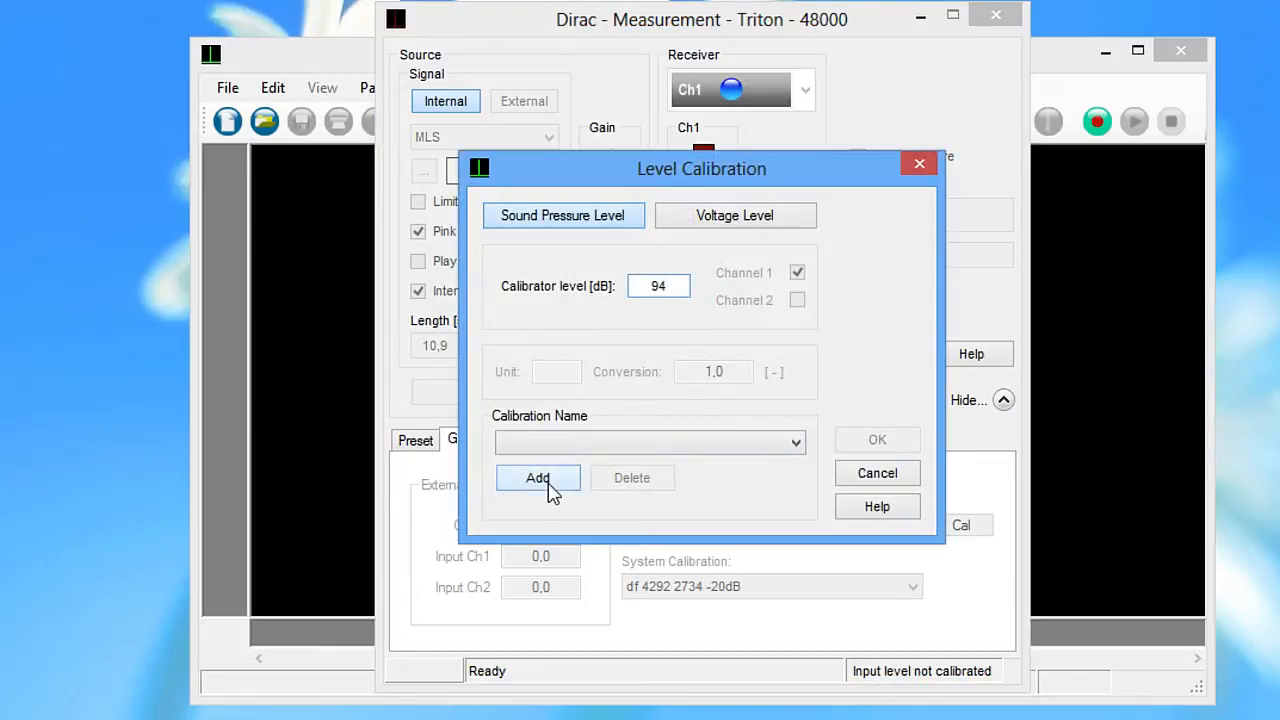
{"action": "left_click", "coordinate": [538, 477]}
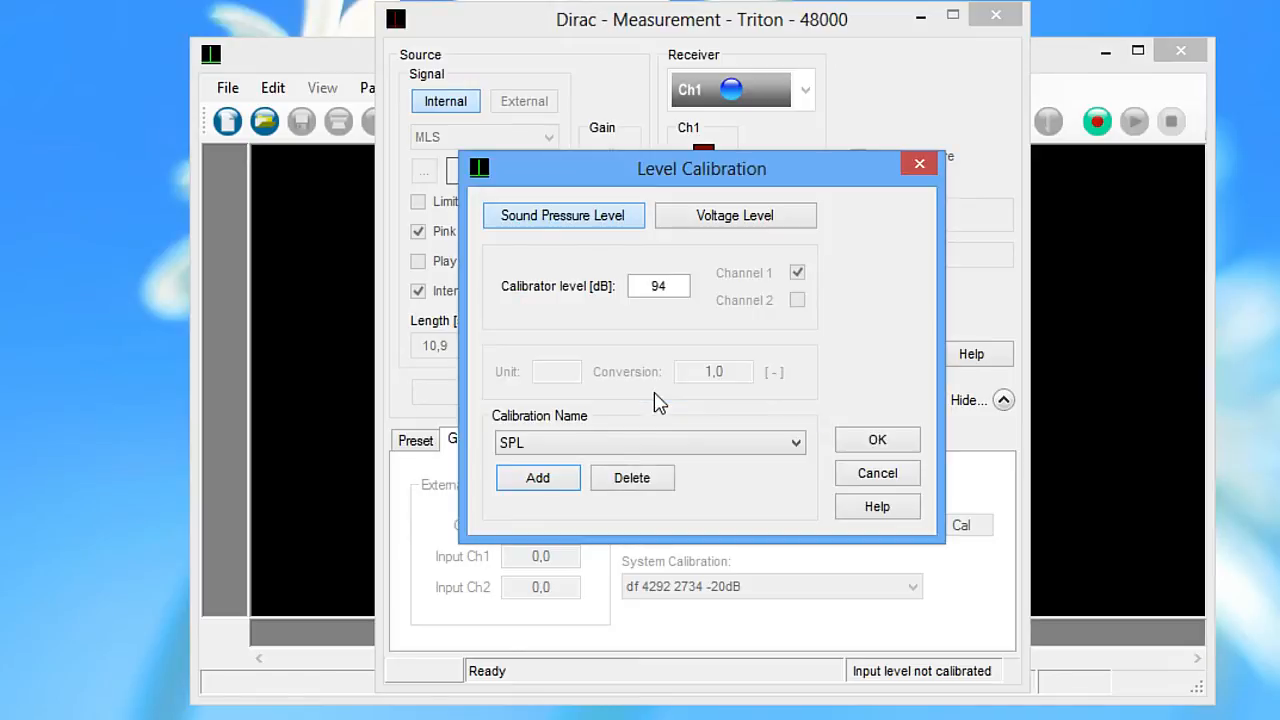
{"action": "left_click", "coordinate": [876, 440]}
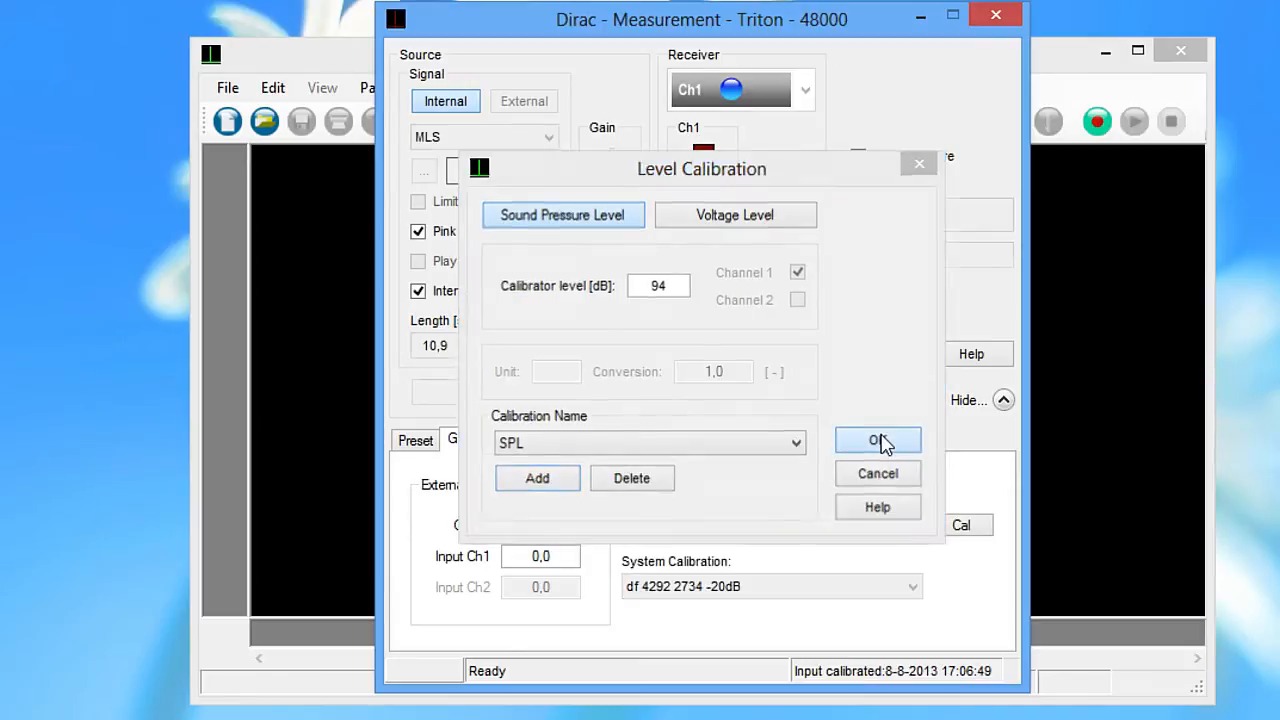
{"action": "left_click", "coordinate": [877, 441]}
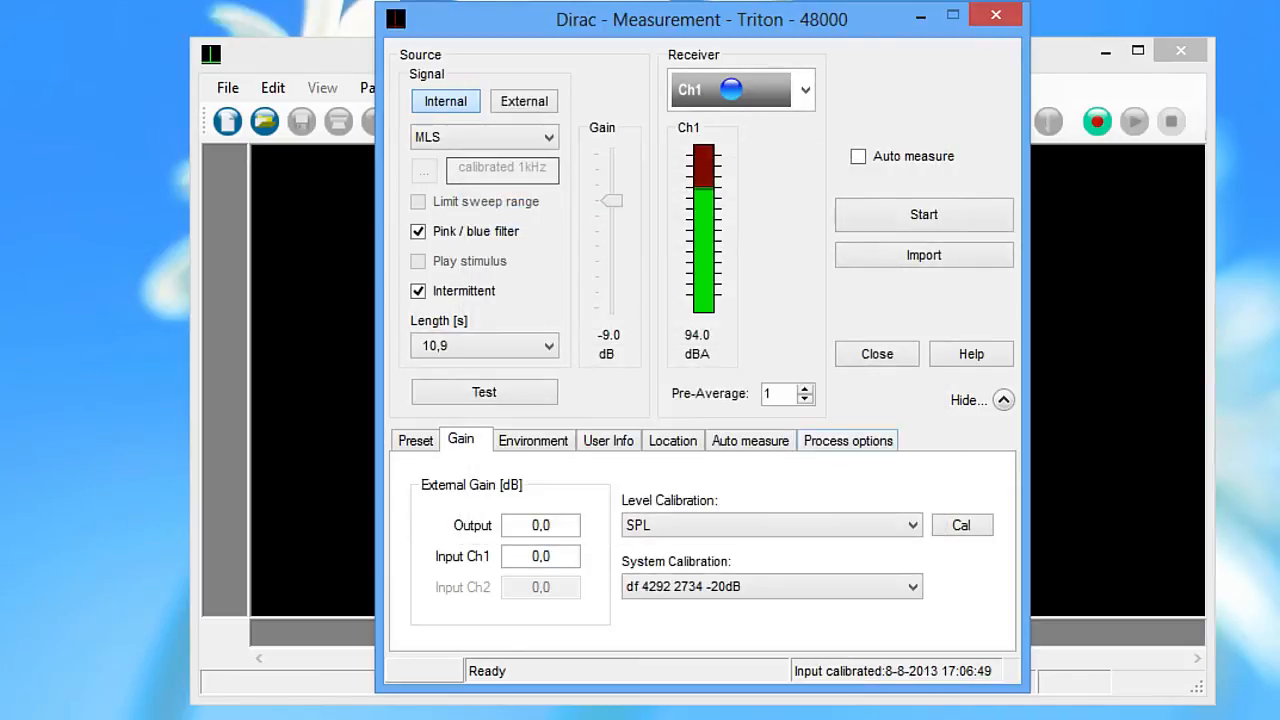
{"action": "left_click", "coordinate": [876, 353]}
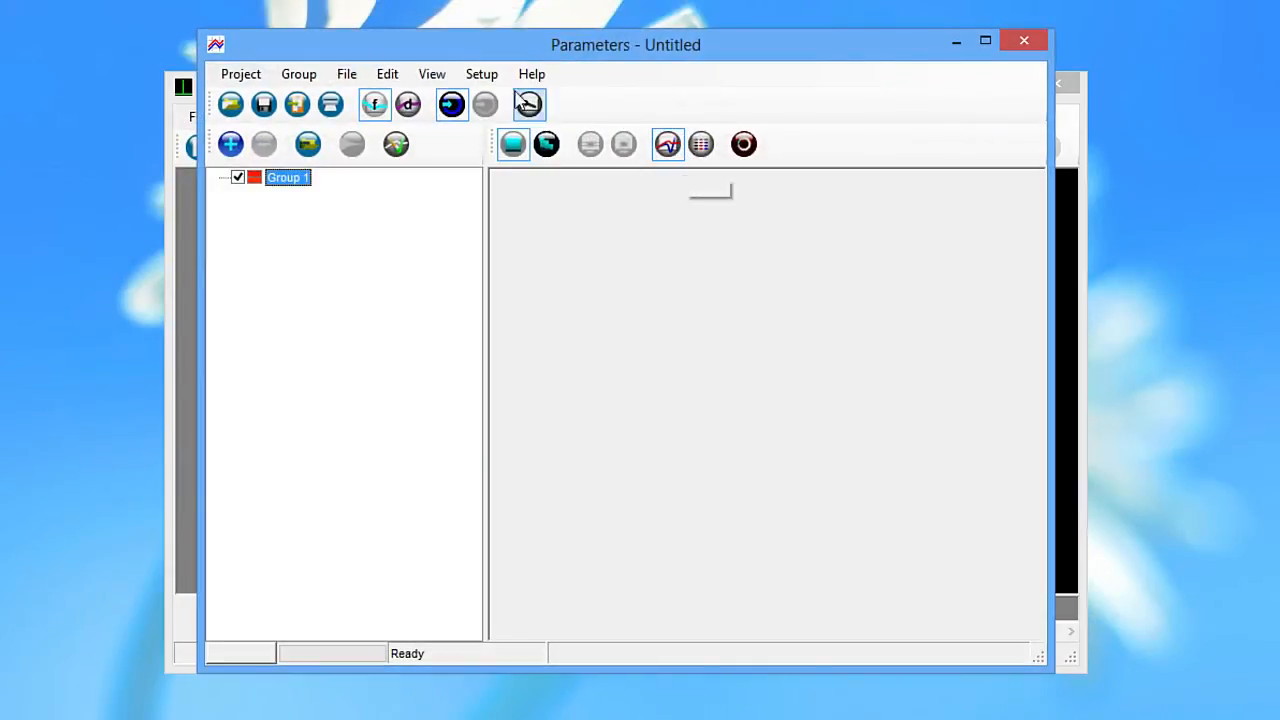
Open recent project R1 Step1.dpj and graph A-weighted SPL of speech (Lp,A,S)
{"action": "left_click", "coordinate": [240, 73]}
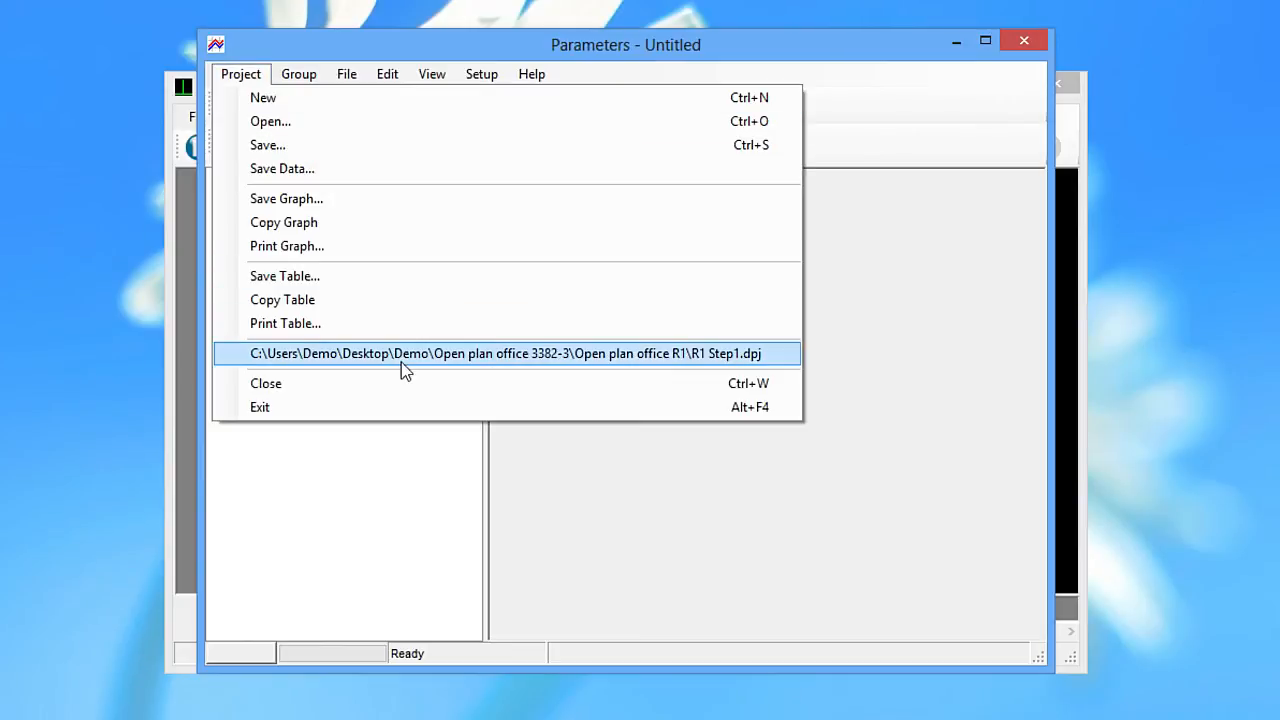
{"action": "left_click", "coordinate": [505, 353]}
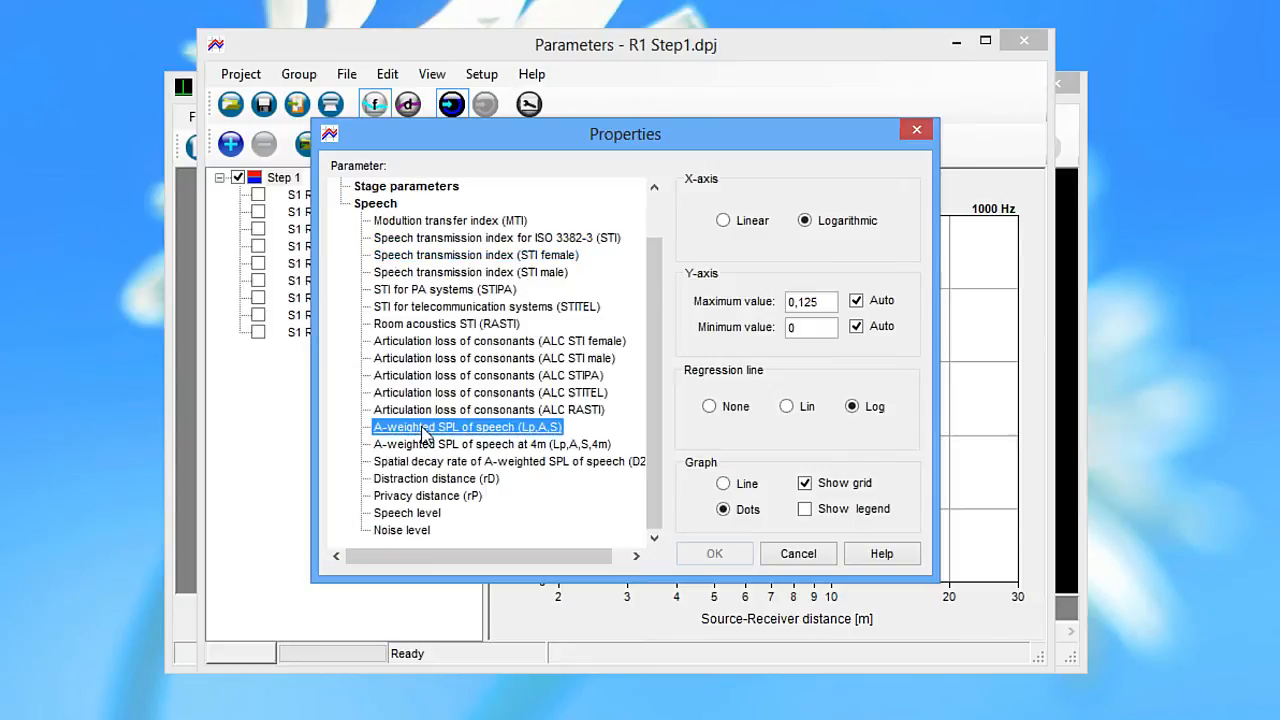
{"action": "left_click", "coordinate": [714, 553]}
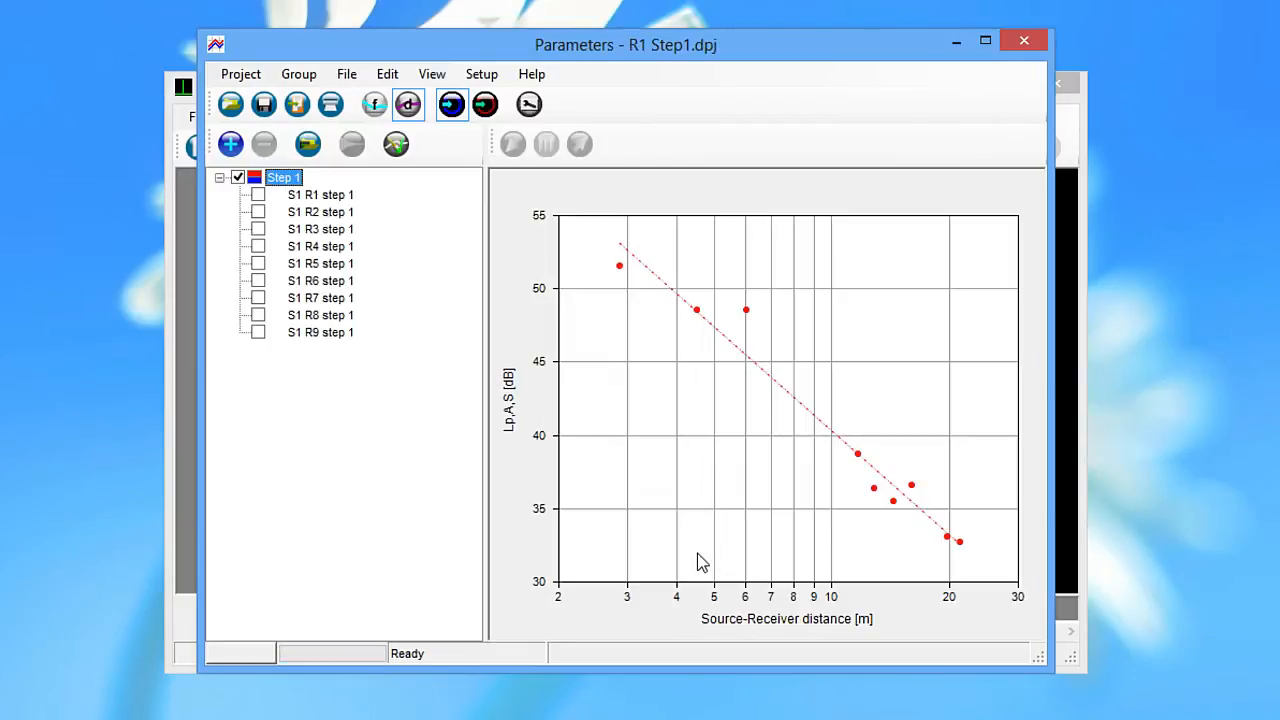
{"action": "mouse_move", "coordinate": [668, 298]}
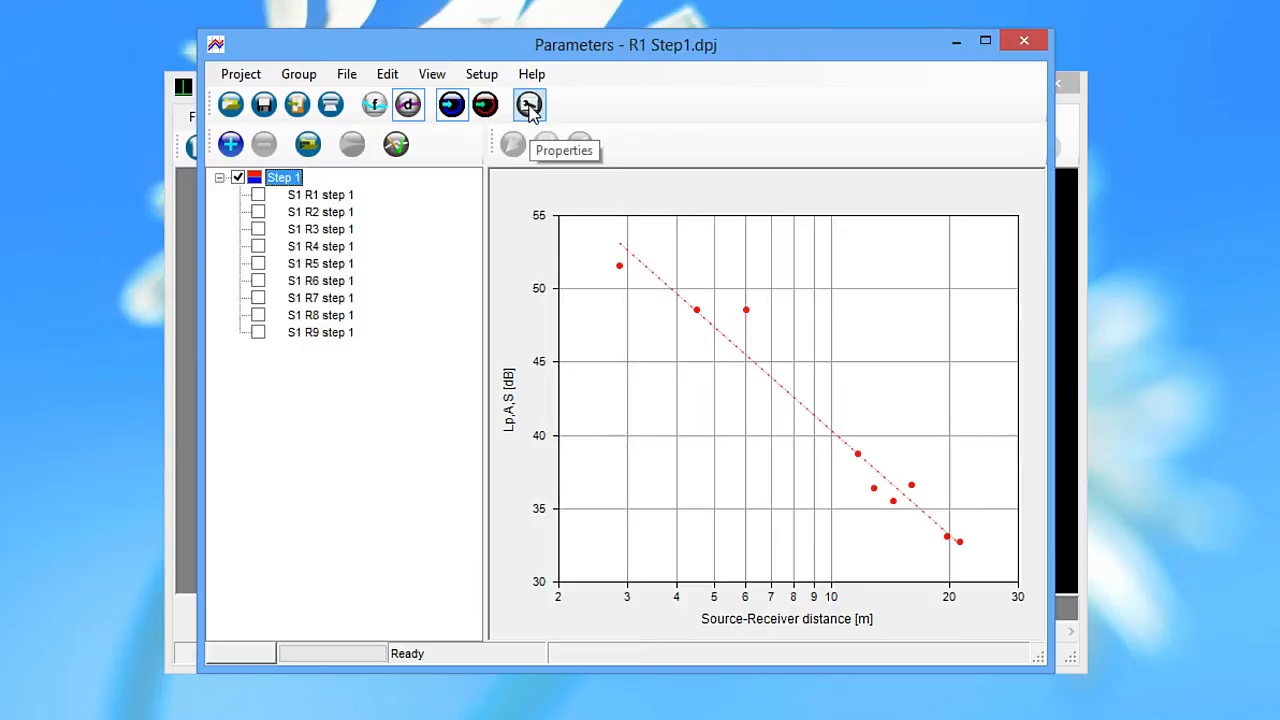
Change the graph parameter to 'Speech transmission index for ISO 3382-3 (STI)'
{"action": "left_click", "coordinate": [529, 104]}
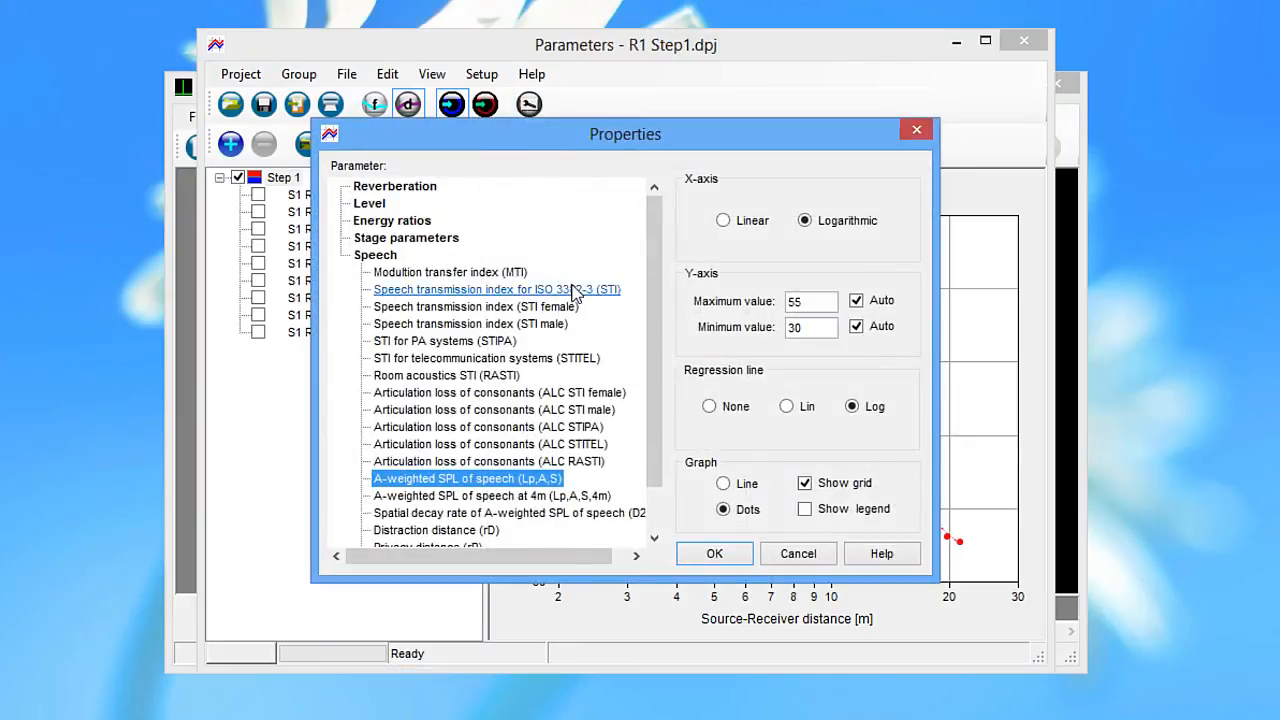
{"action": "left_click", "coordinate": [496, 289]}
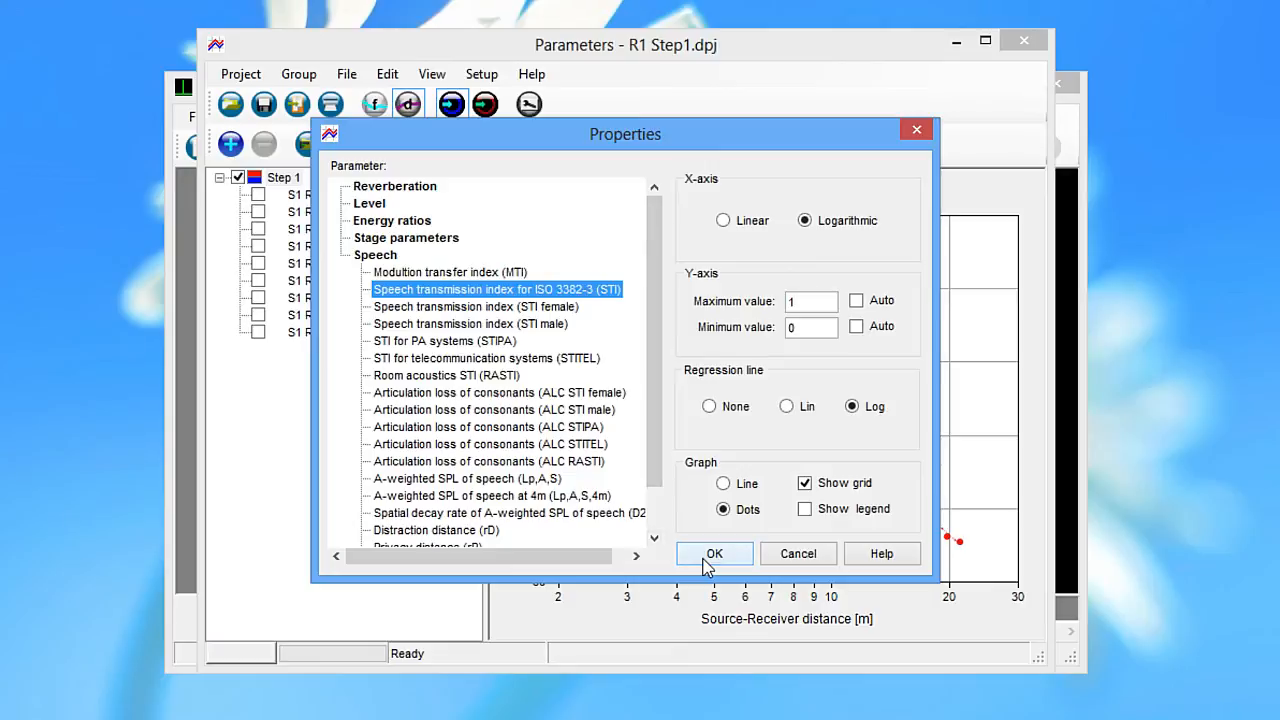
{"action": "left_click", "coordinate": [714, 553]}
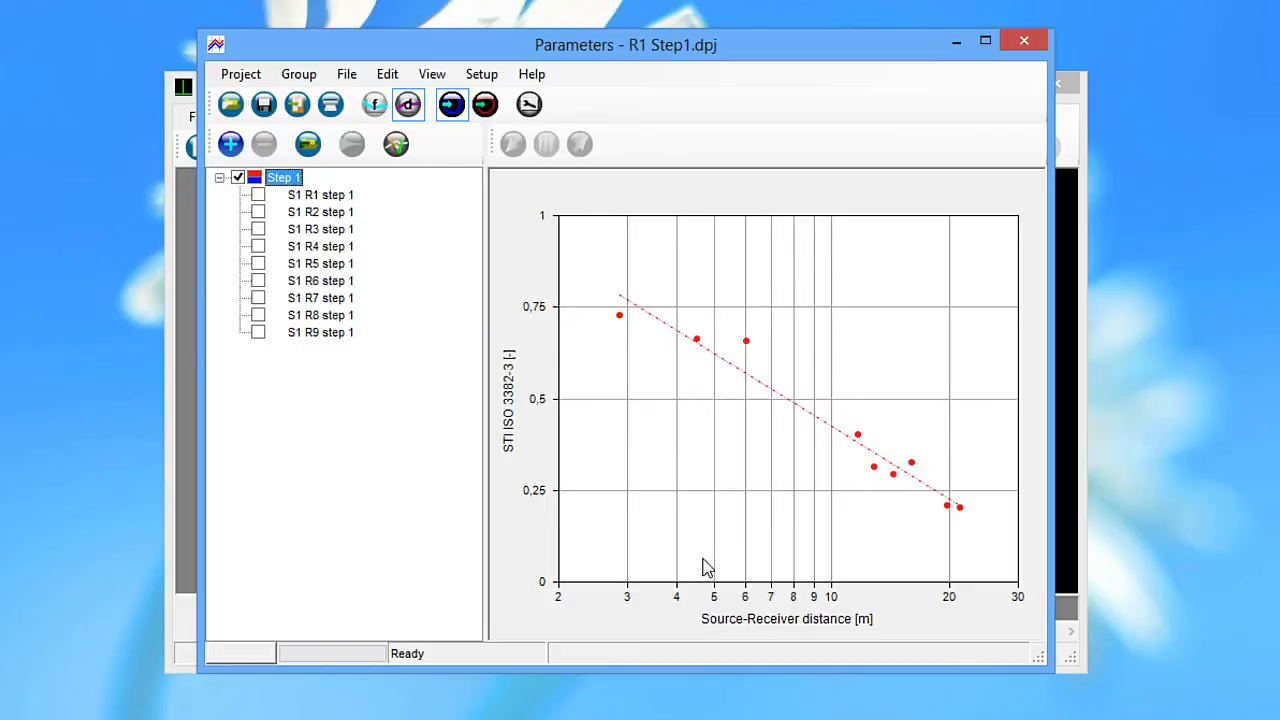
{"action": "mouse_move", "coordinate": [808, 476]}
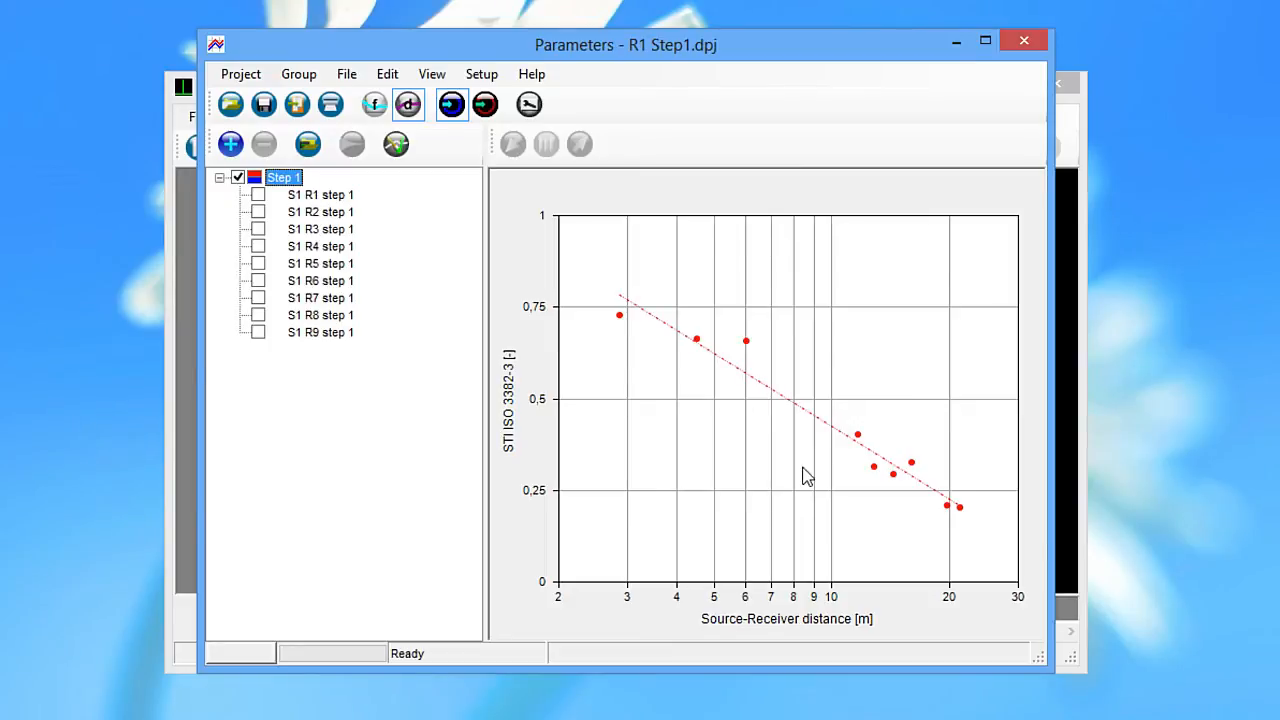
{"action": "mouse_move", "coordinate": [795, 418]}
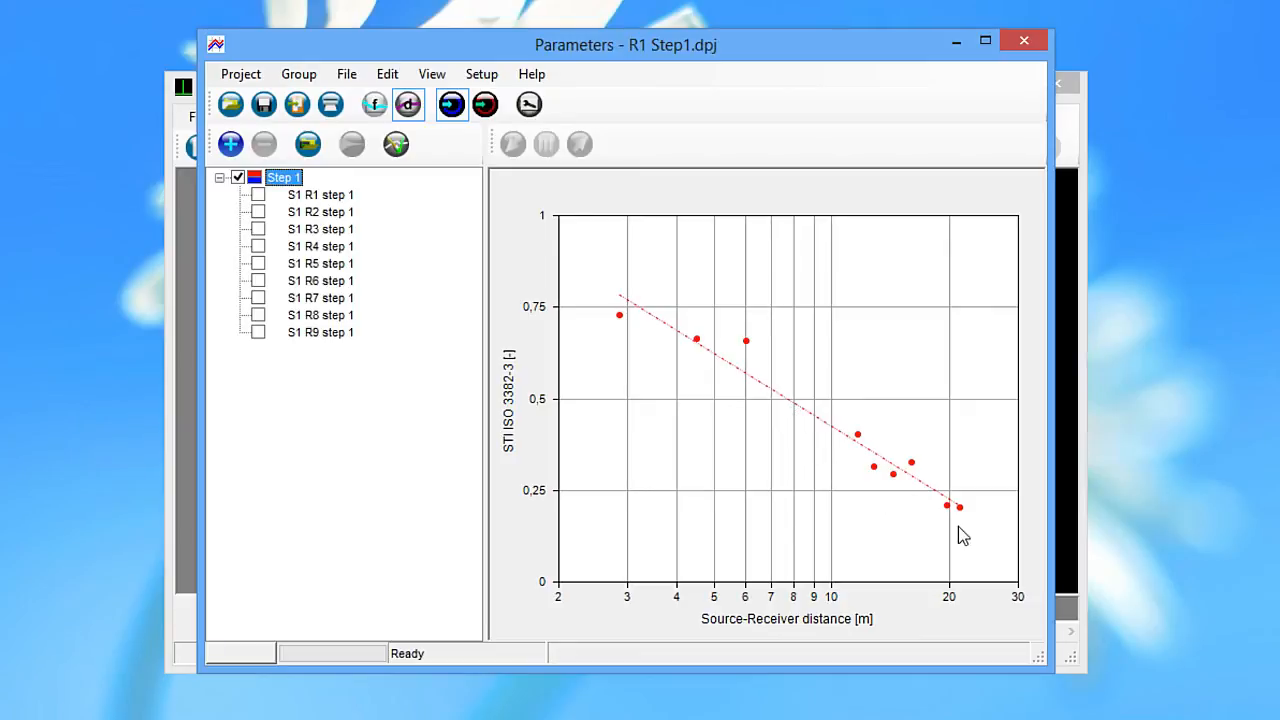
{"action": "mouse_move", "coordinate": [760, 420]}
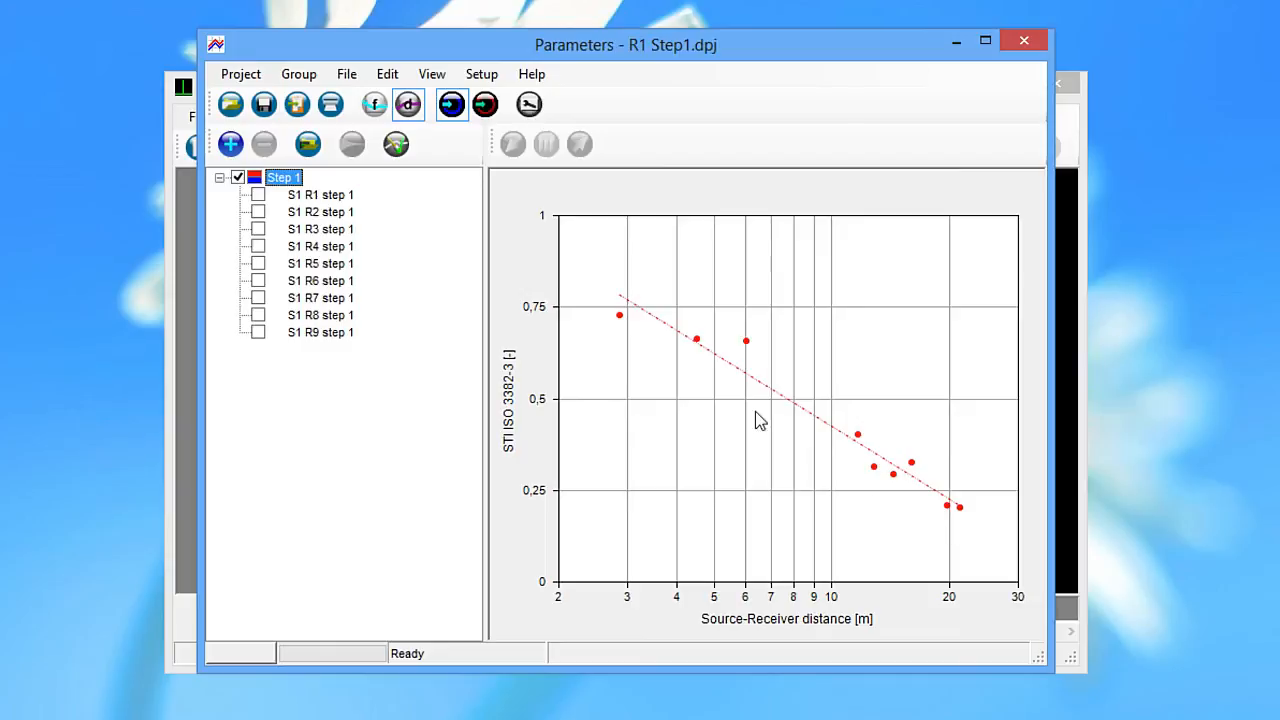
{"action": "mouse_move", "coordinate": [499, 199]}
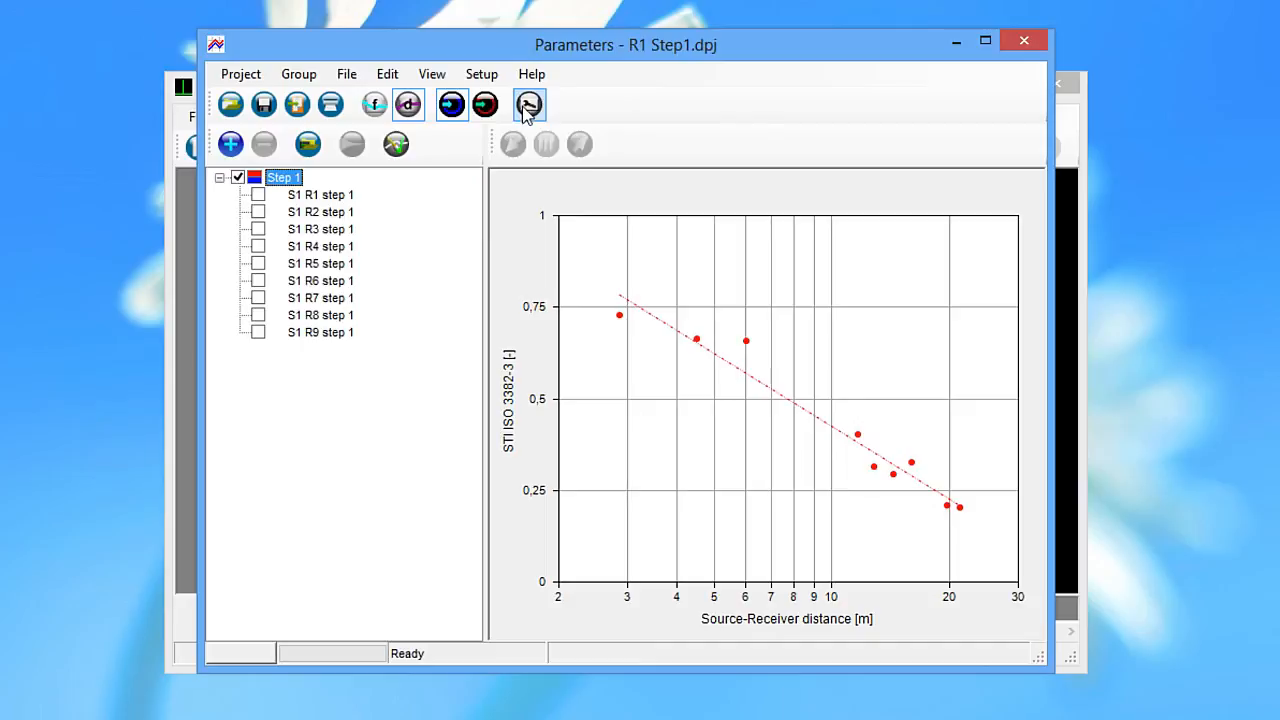
Graph LAeq versus distance, then show the averaged Step 1 channel 2 table (44.3 dB)
{"action": "left_click", "coordinate": [528, 104]}
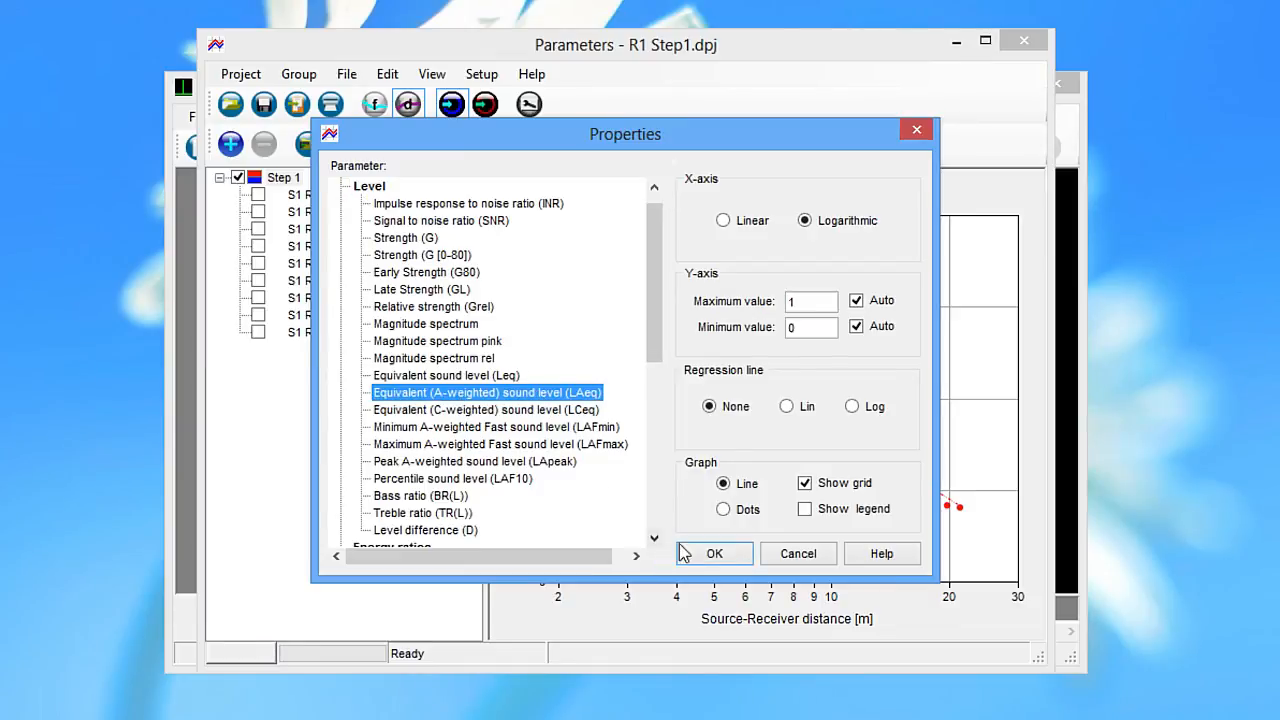
{"action": "left_click", "coordinate": [714, 553]}
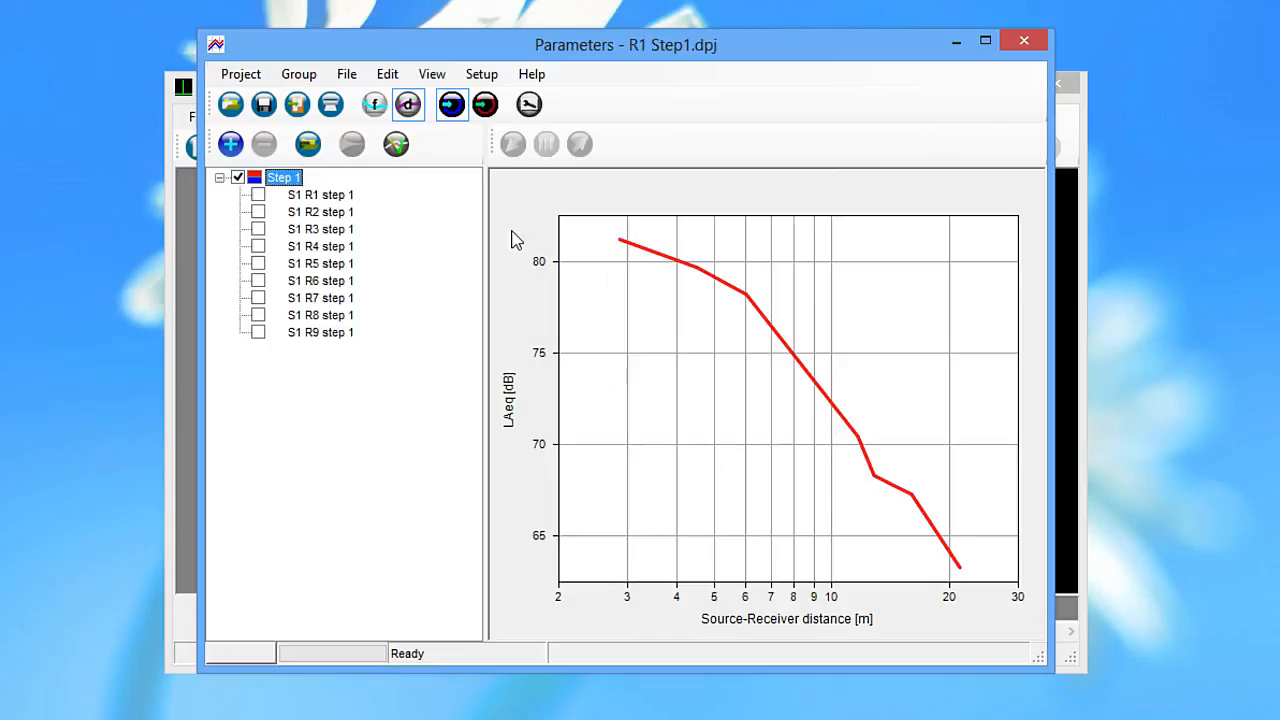
{"action": "left_click", "coordinate": [373, 104]}
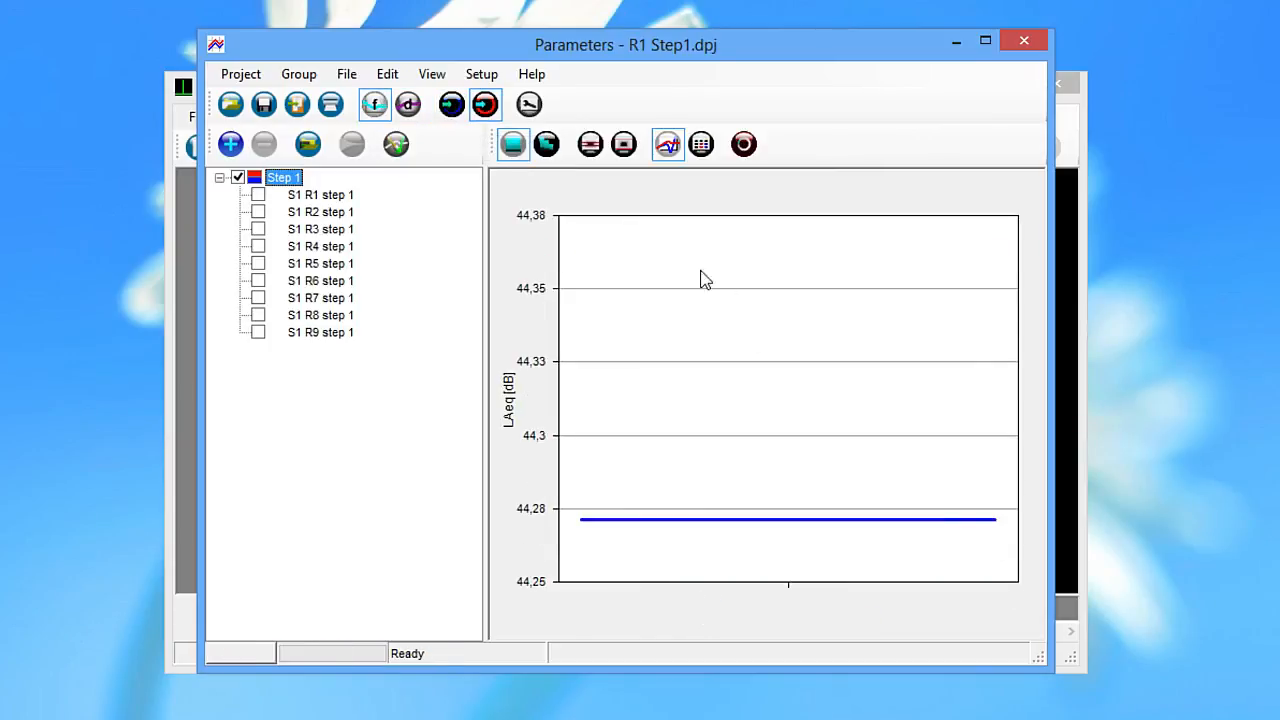
{"action": "left_click", "coordinate": [701, 144]}
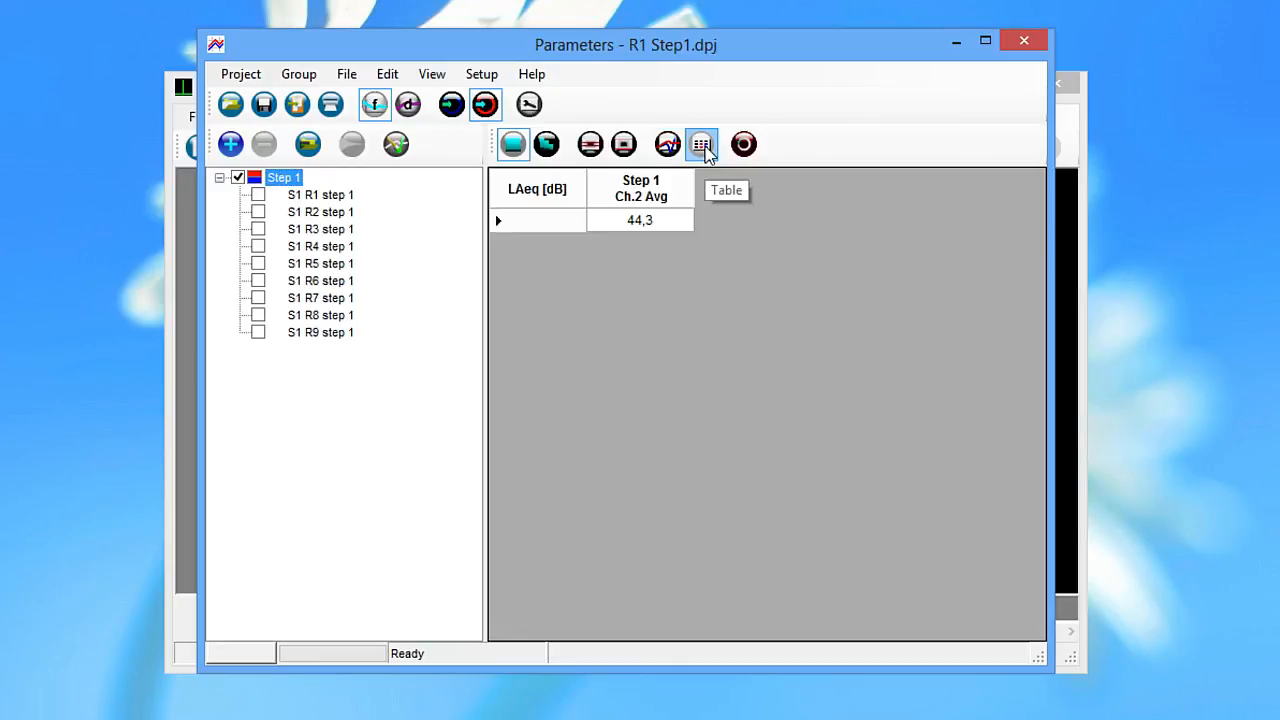